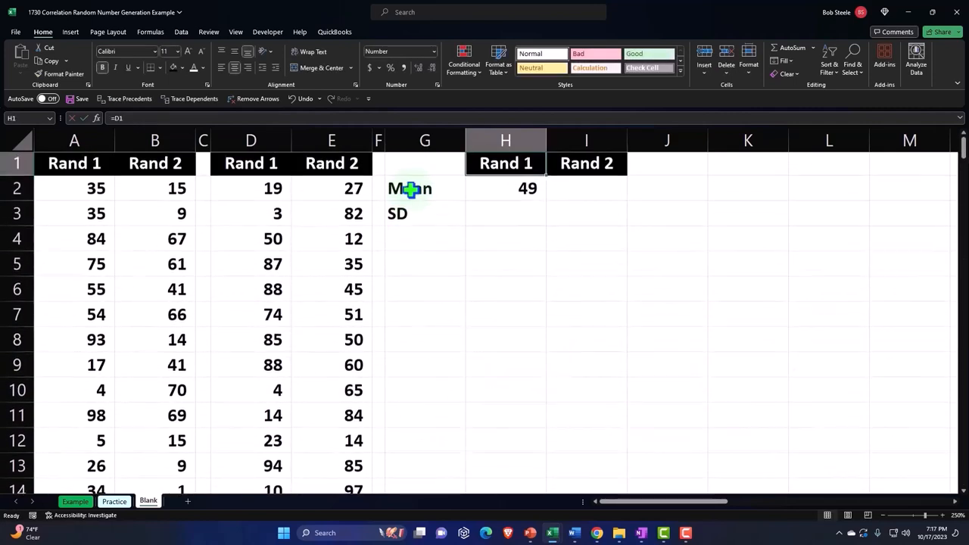
- Select the Rand 1 mean cell to enter its AVERAGE formula
click(505, 190)
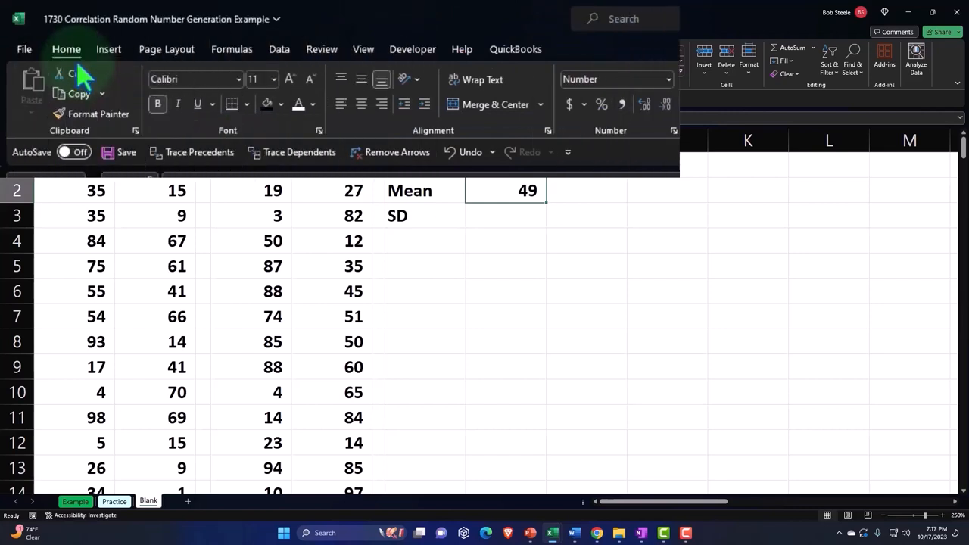
mouse_move(644, 125)
text(=)
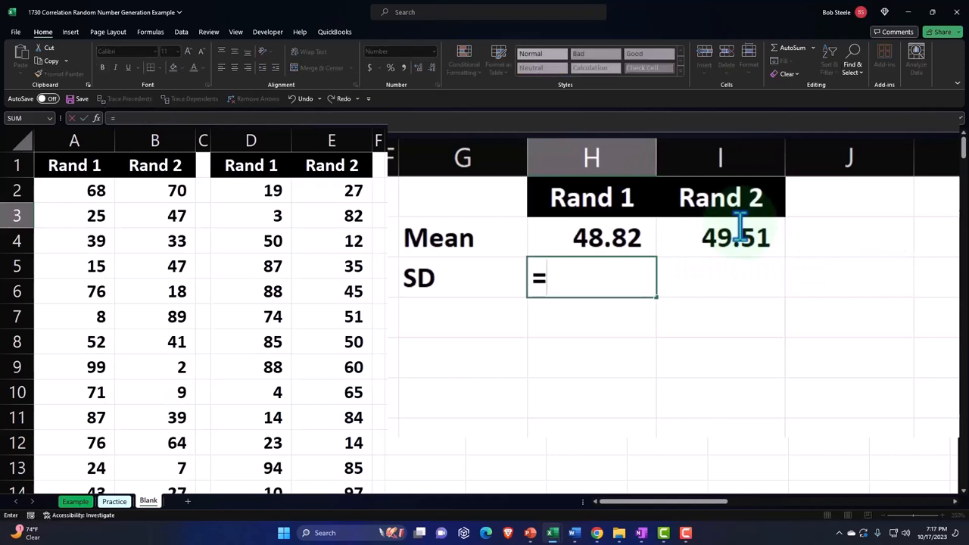
- Enter STDEV.S formulas giving SDs of 29.73 for Rand 1 and 26.56 for Rand 2
text(st)
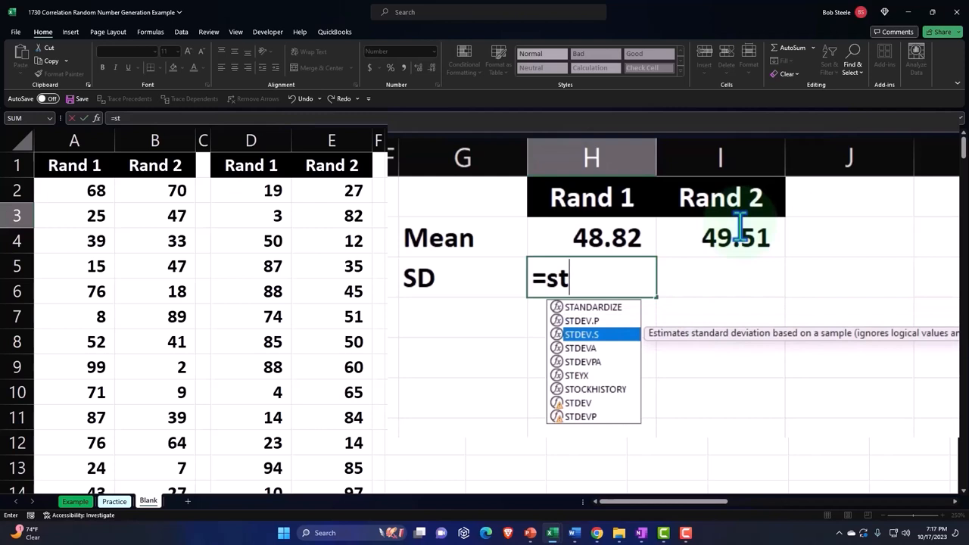
double_click(582, 334)
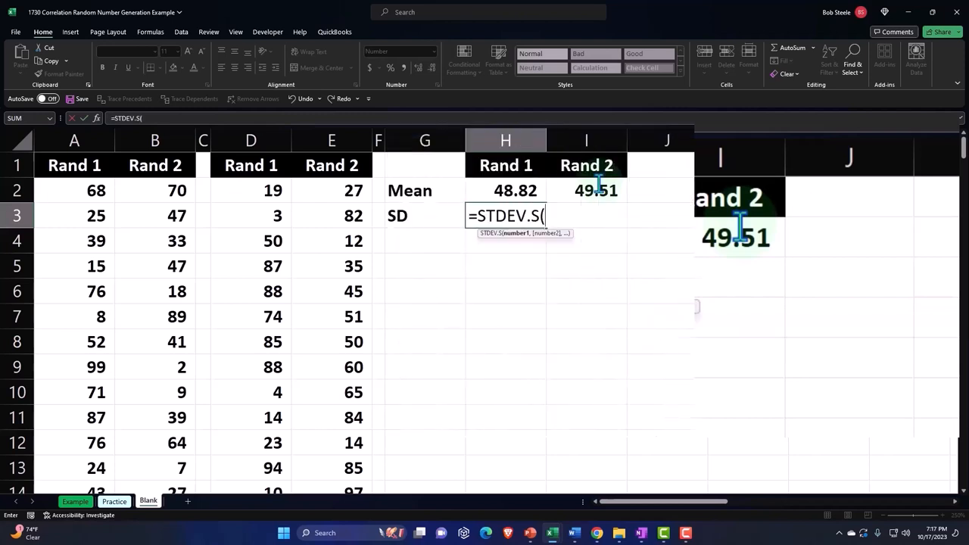
click(251, 190)
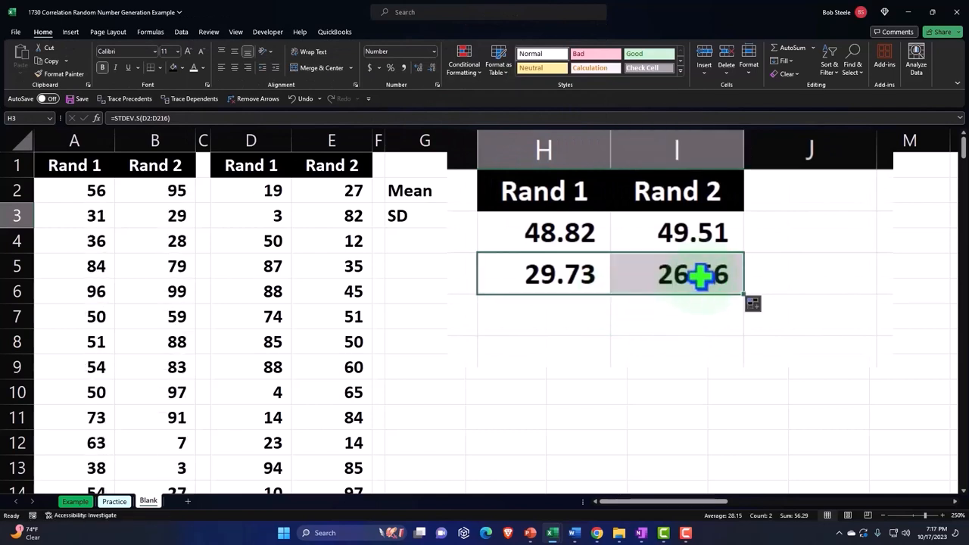
double_click(676, 274)
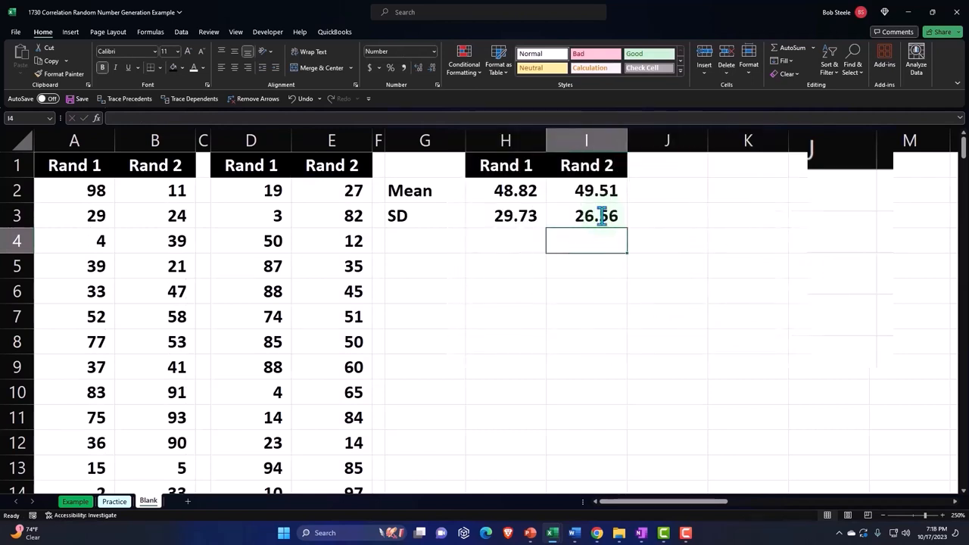
- Insert a histogram chart of the Rand 1 column from the Statistical Chart menu
click(251, 165)
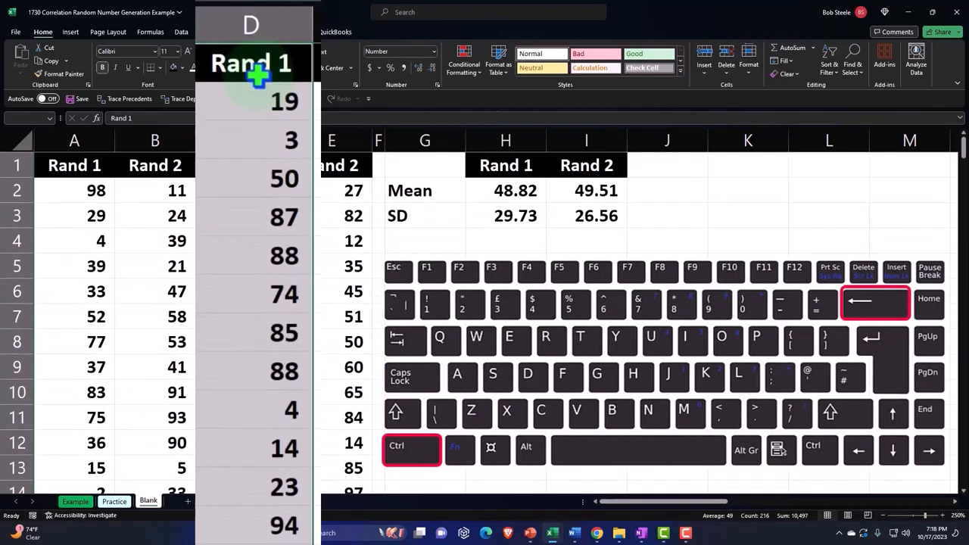
click(111, 50)
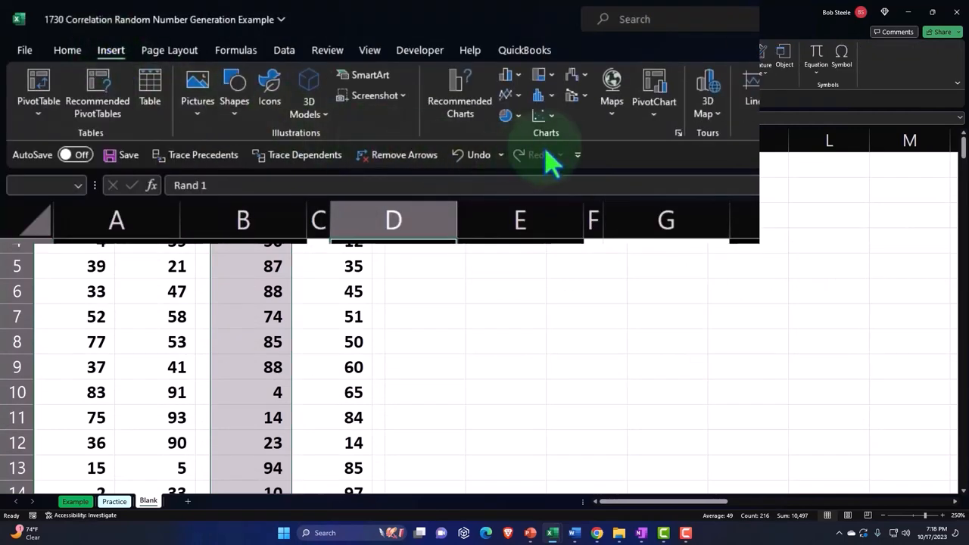
click(540, 94)
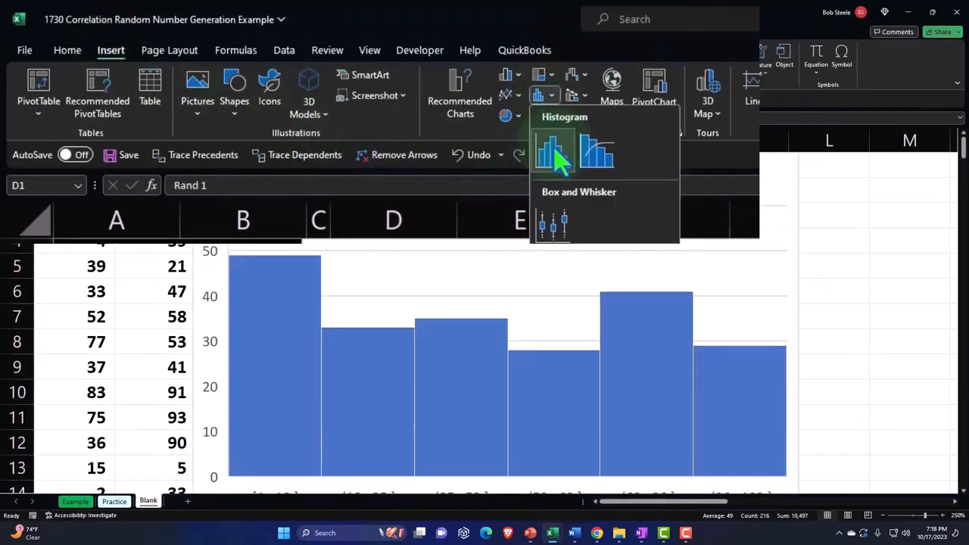
click(552, 154)
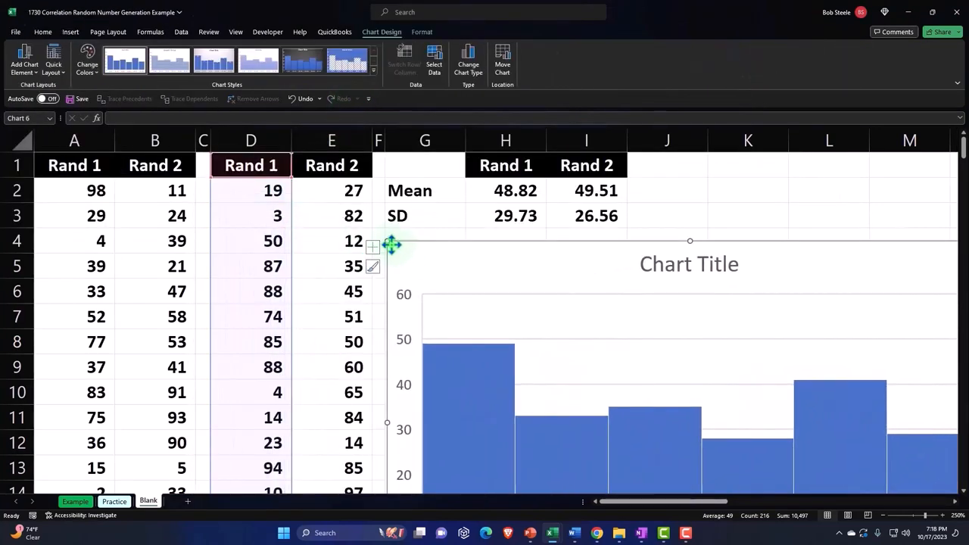
- Move the histogram beside the data and retitle it 'Rand 1'
drag(392, 244, 475, 262)
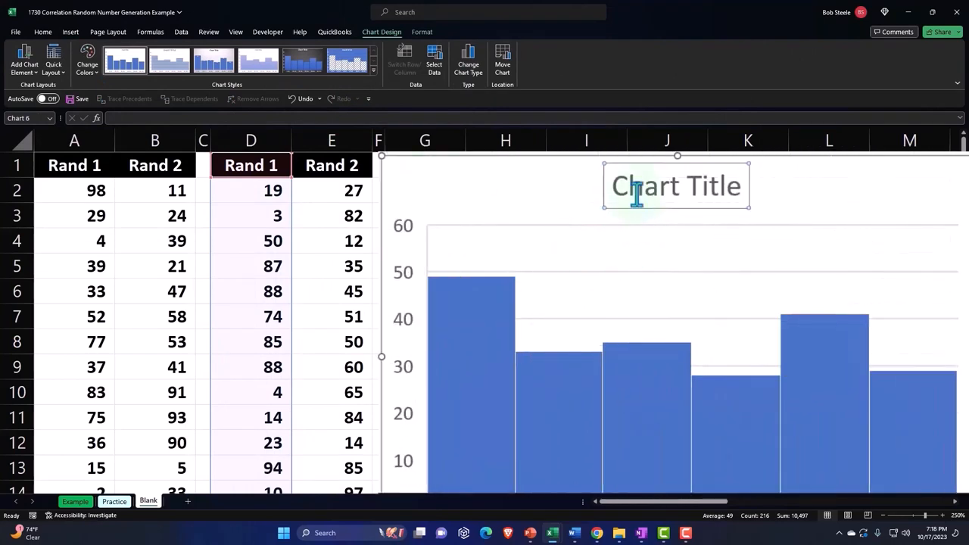
text(Rand 1)
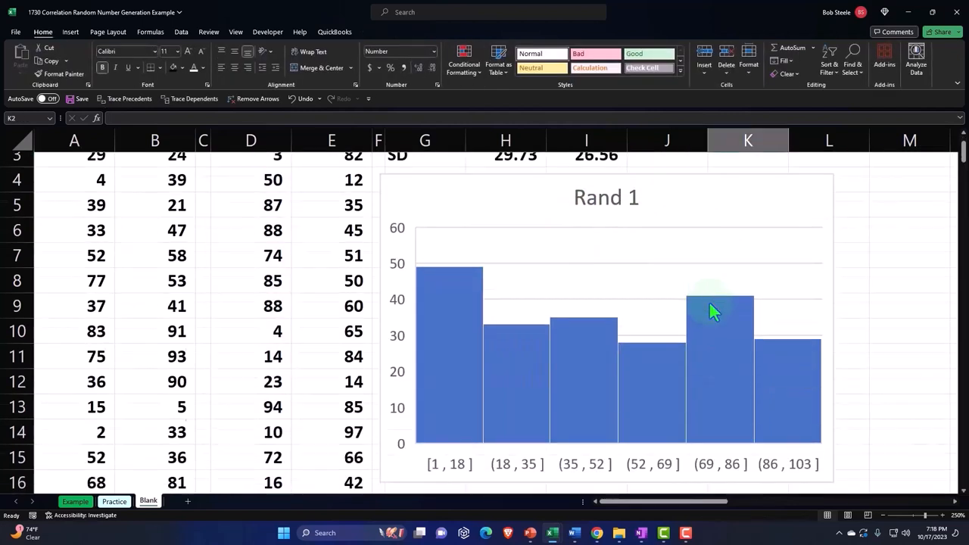
scroll(down, 3)
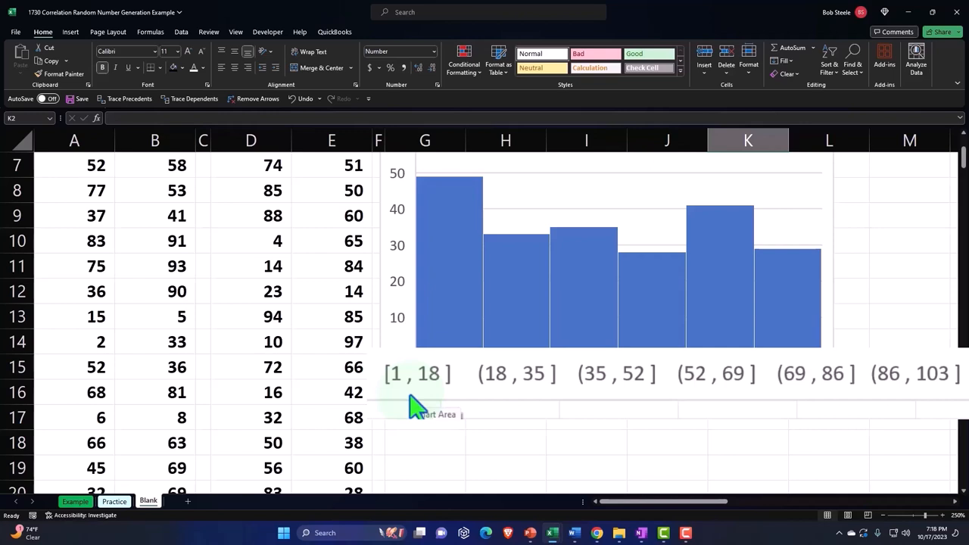
mouse_move(579, 401)
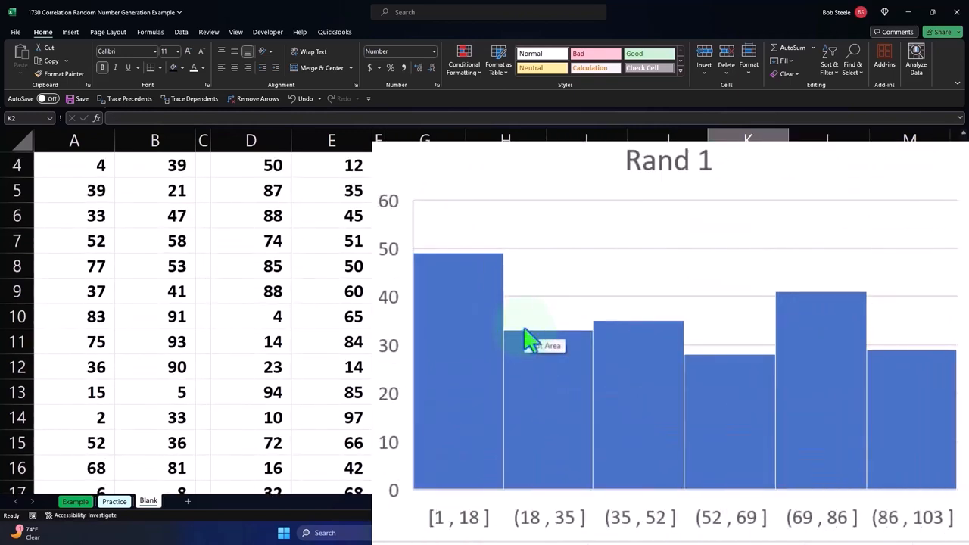
mouse_move(492, 334)
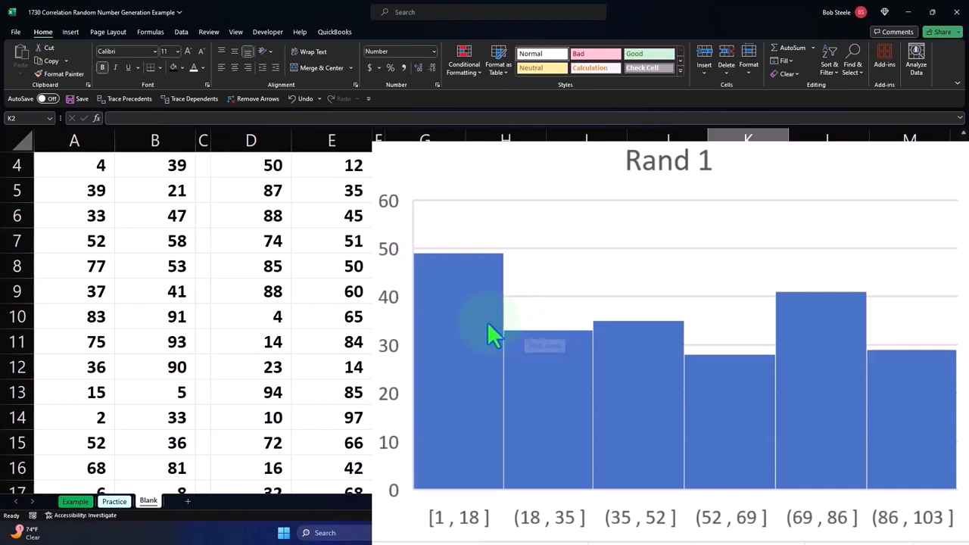
mouse_move(754, 326)
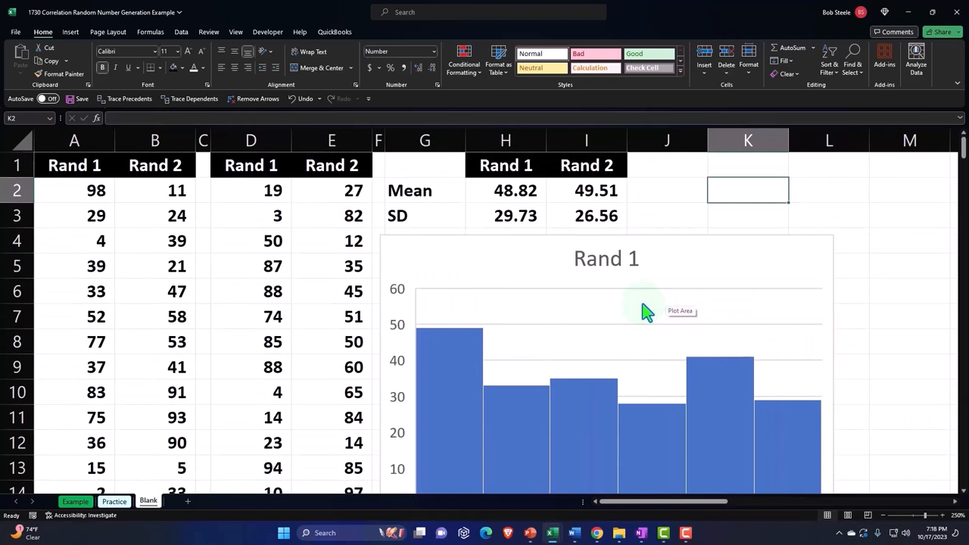
mouse_move(639, 365)
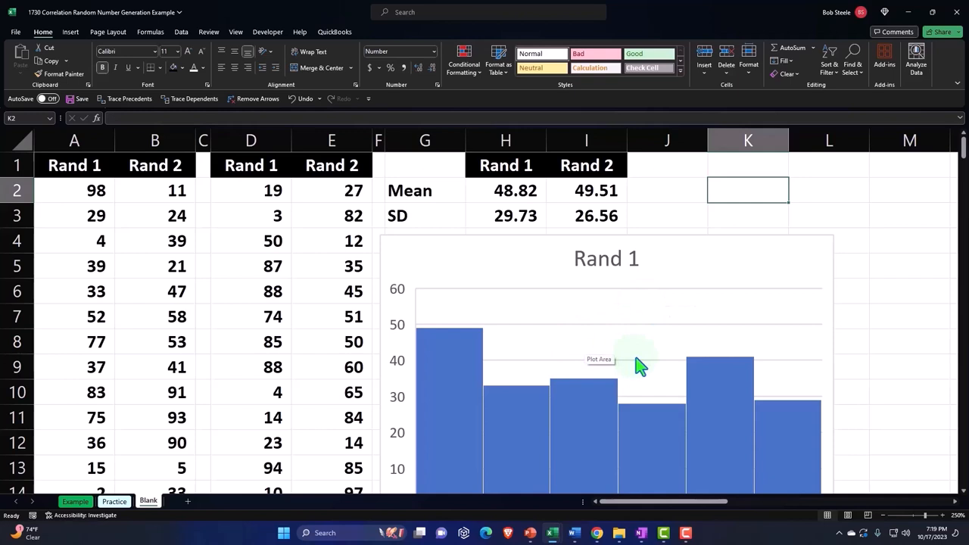
mouse_move(430, 294)
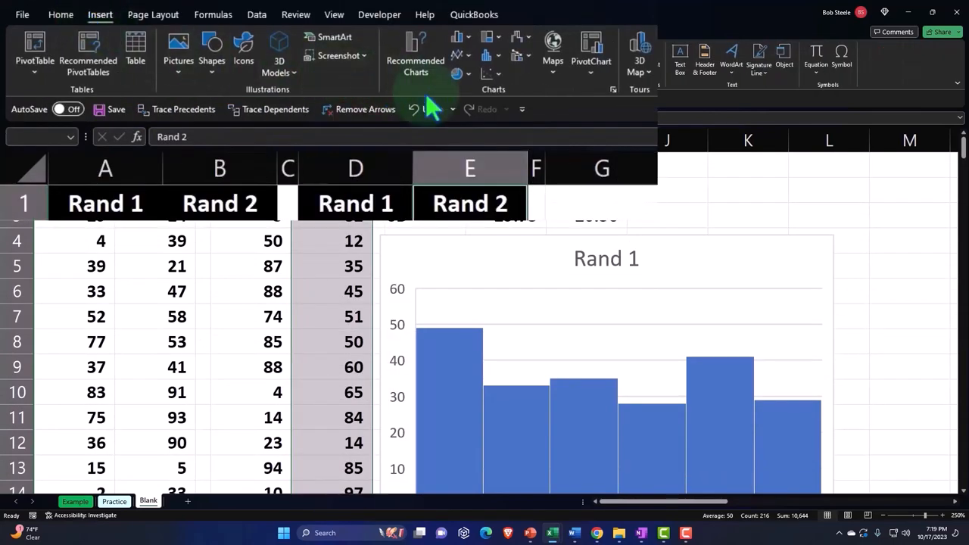
click(347, 55)
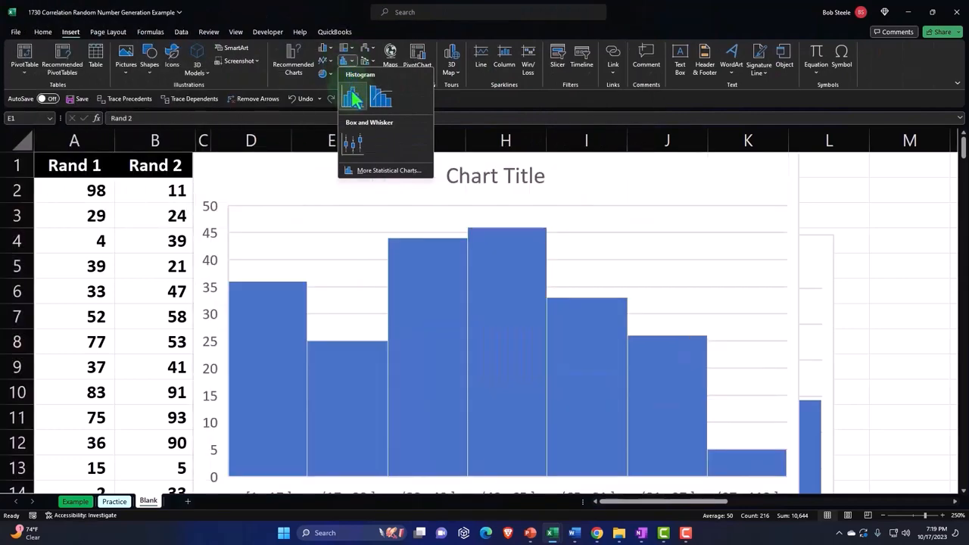
click(353, 97)
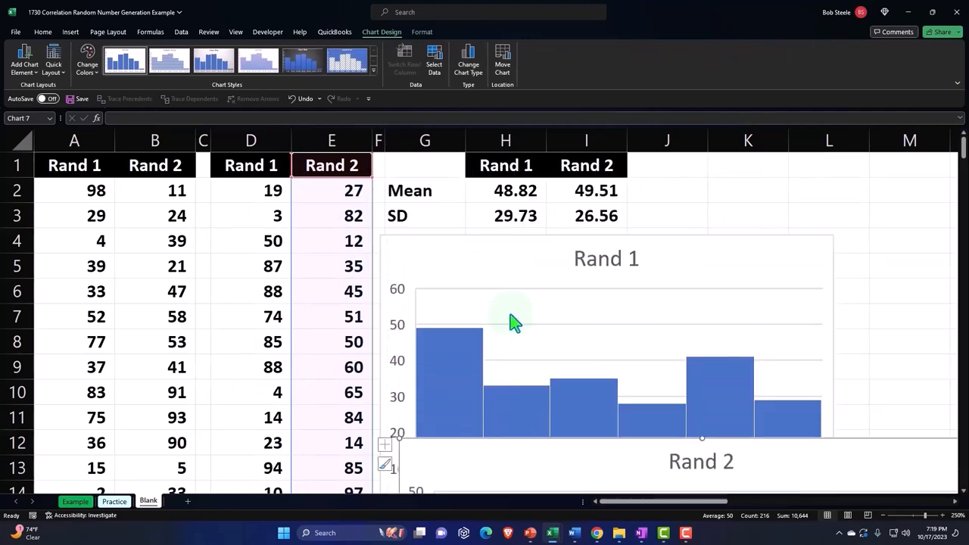
scroll(down, 3)
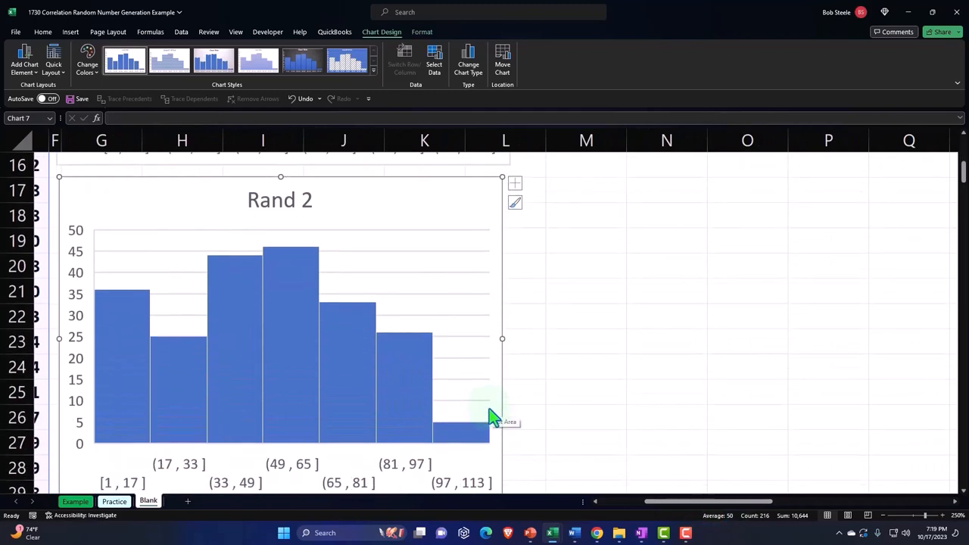
drag(502, 338, 505, 428)
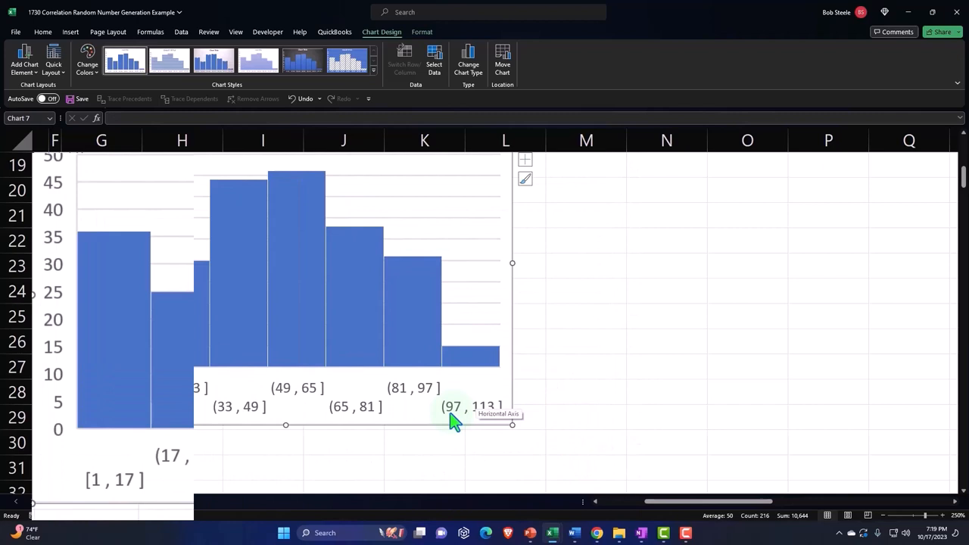
scroll(up, 3)
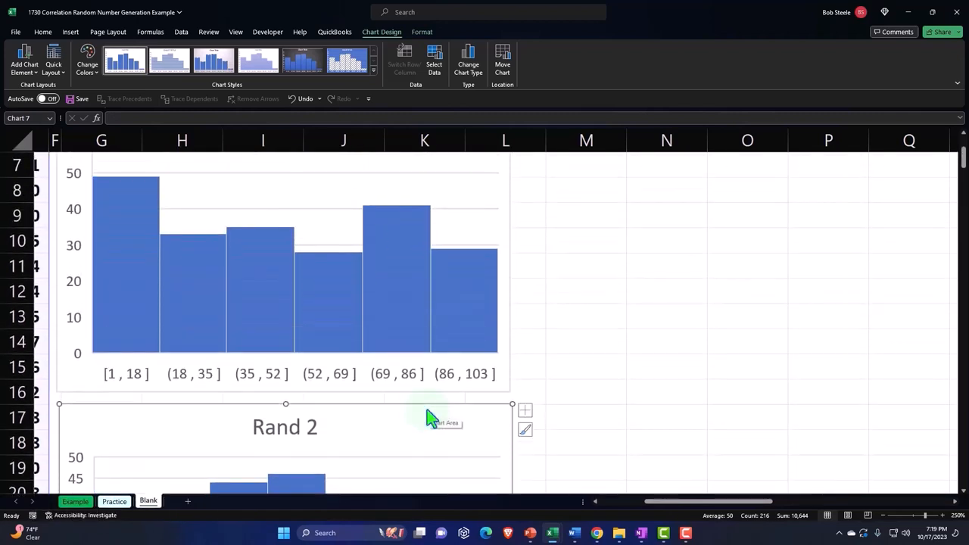
scroll(down, 3)
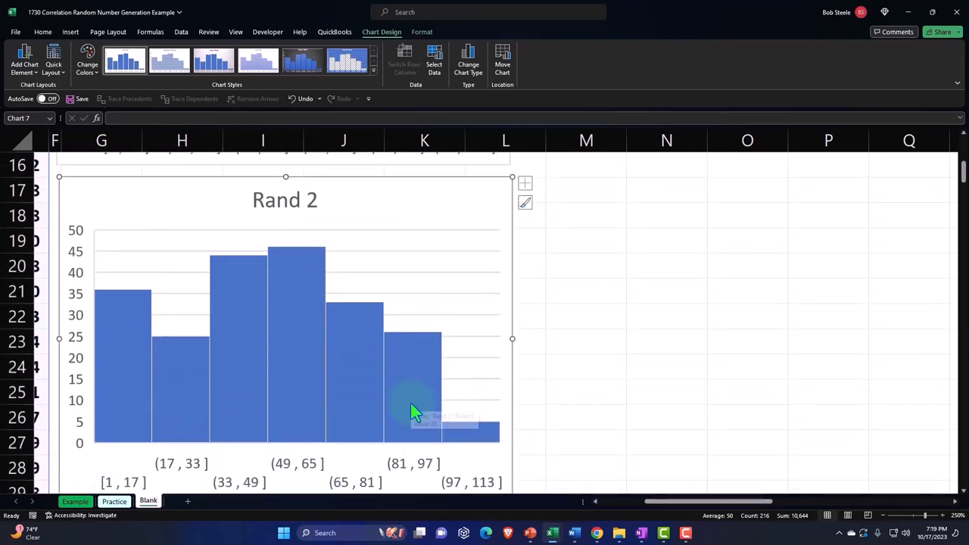
mouse_move(412, 409)
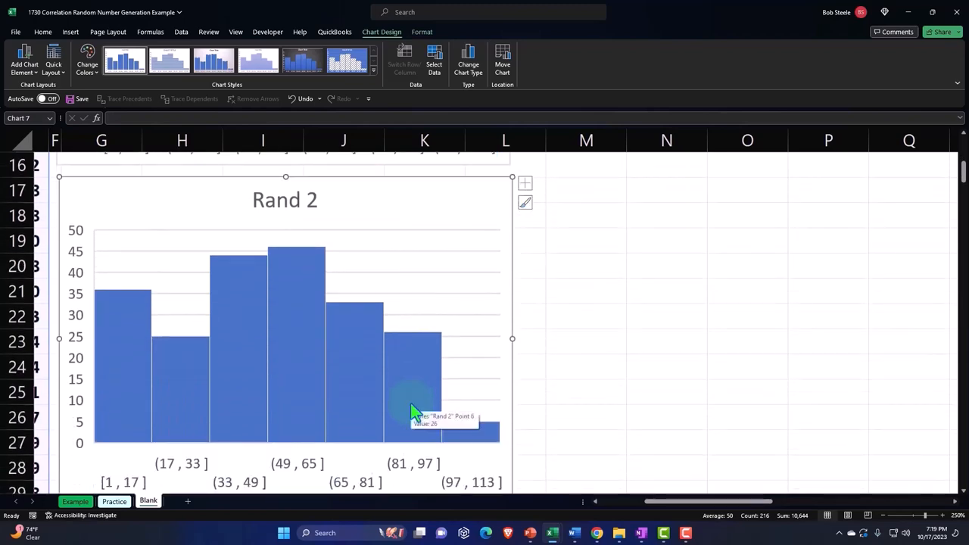
scroll(up, 3)
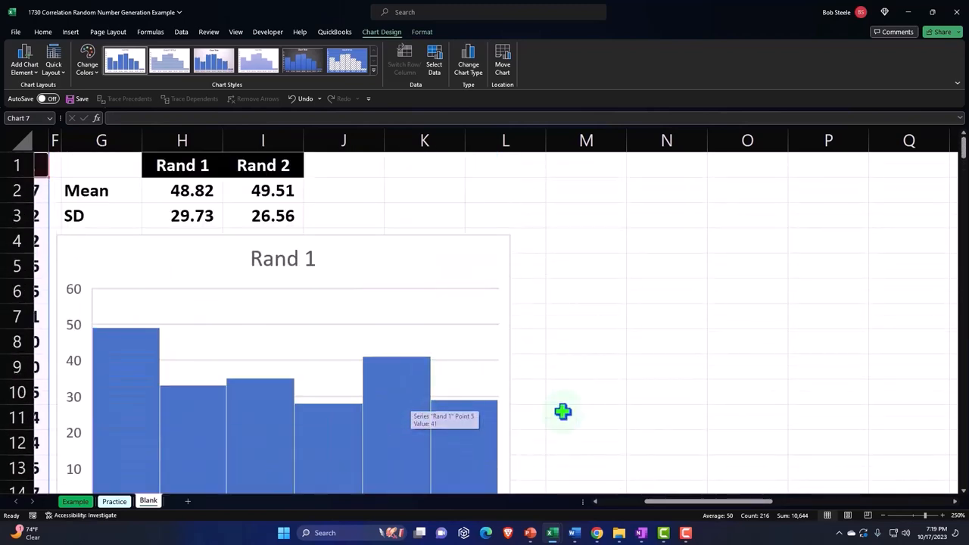
scroll(left, 3)
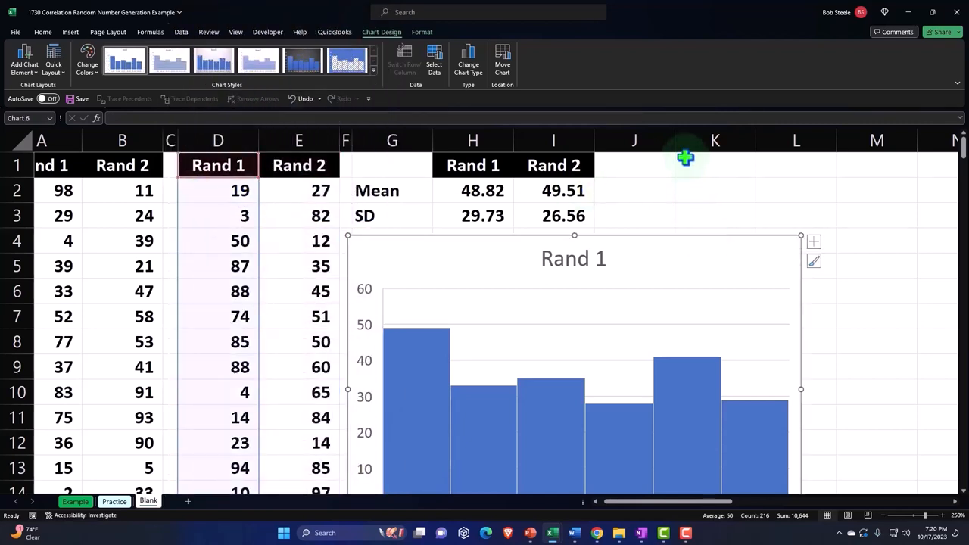
mouse_move(676, 145)
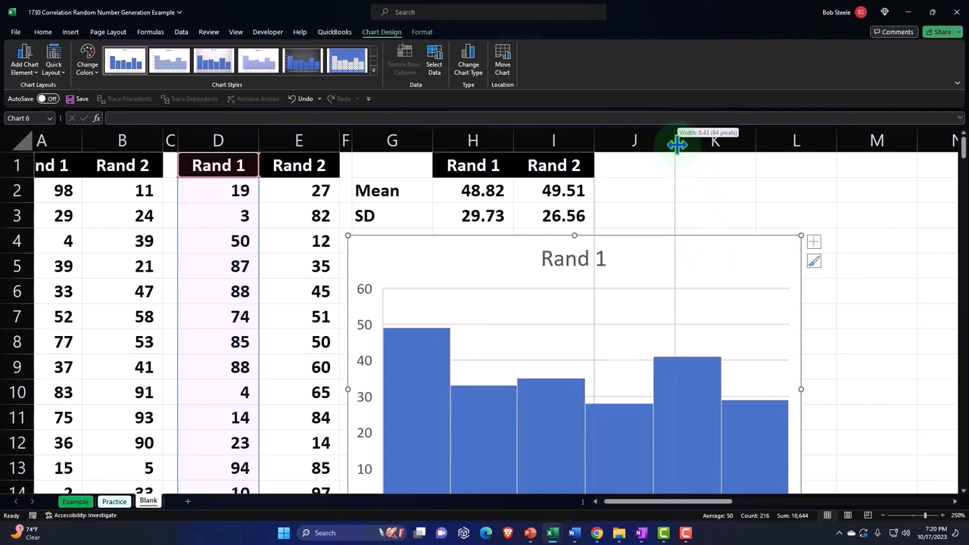
- Widen column J and resize the Rand 2 histogram to match Rand 1's width
drag(676, 143, 813, 143)
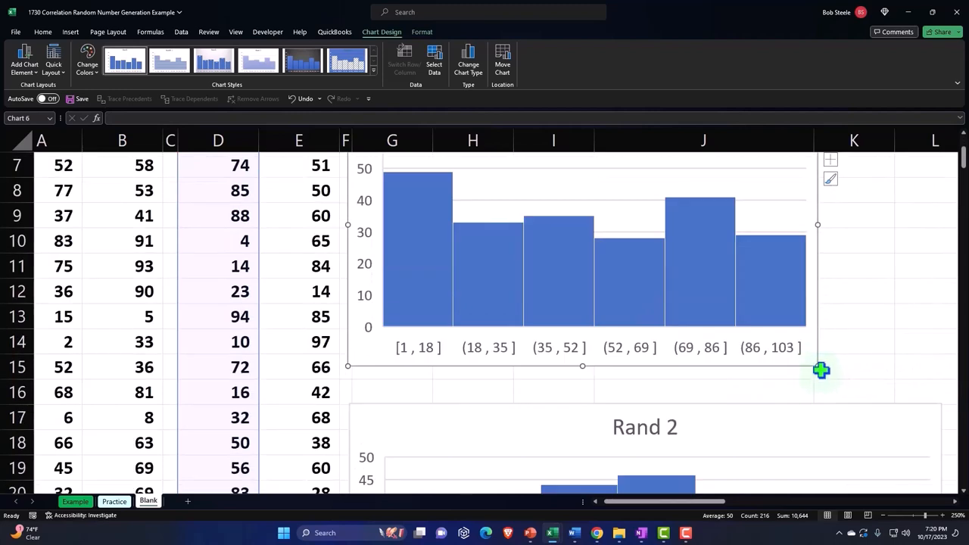
scroll(down, 3)
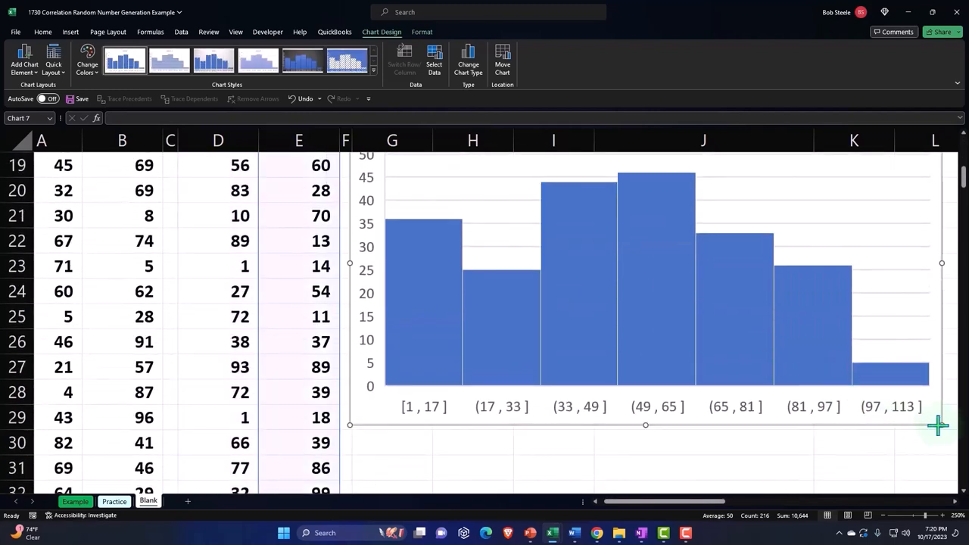
drag(939, 424, 806, 406)
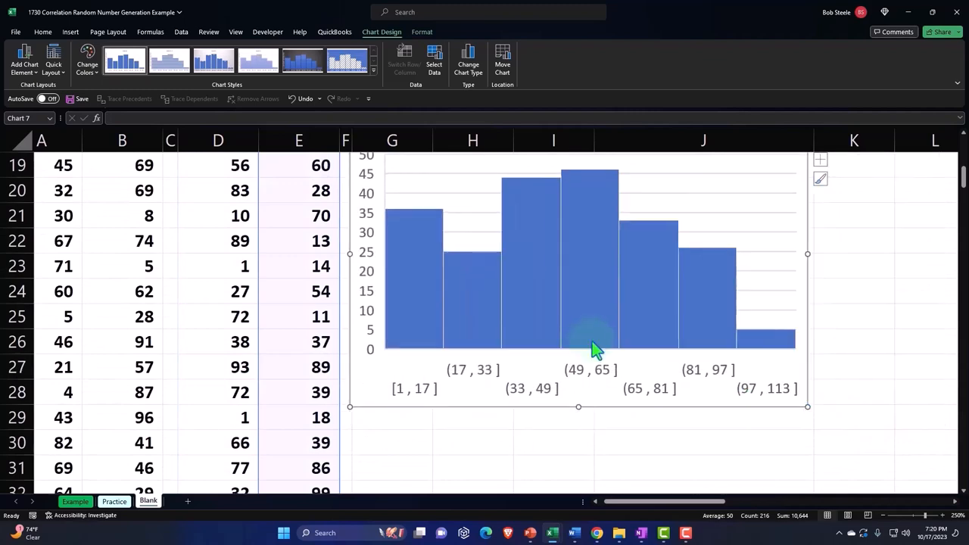
scroll(up, 3)
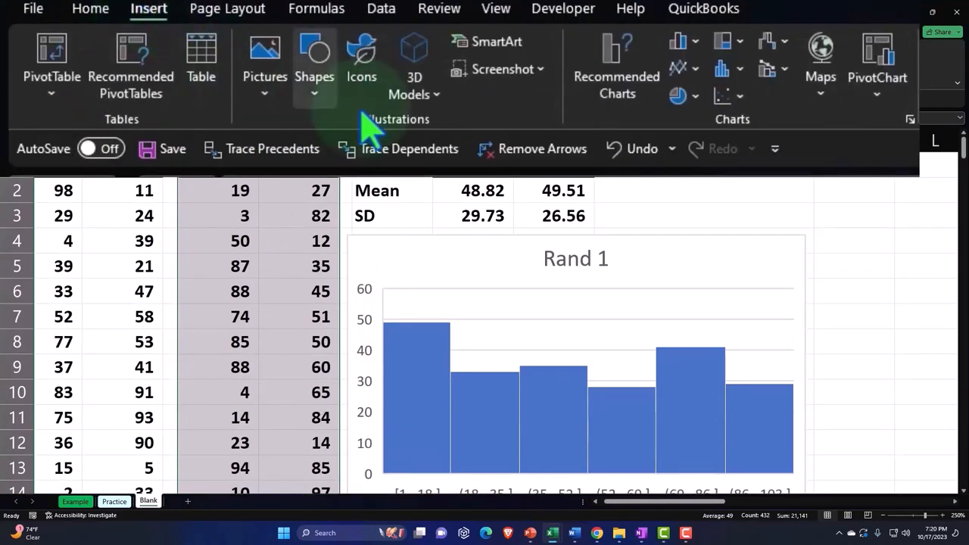
- Insert a plain scatter chart of the Rand 1 and Rand 2 columns
click(387, 88)
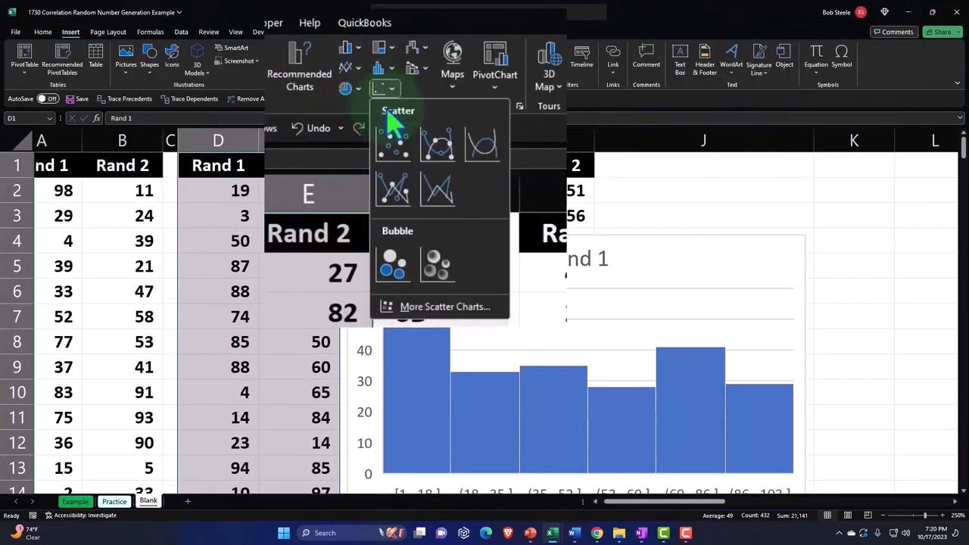
click(392, 140)
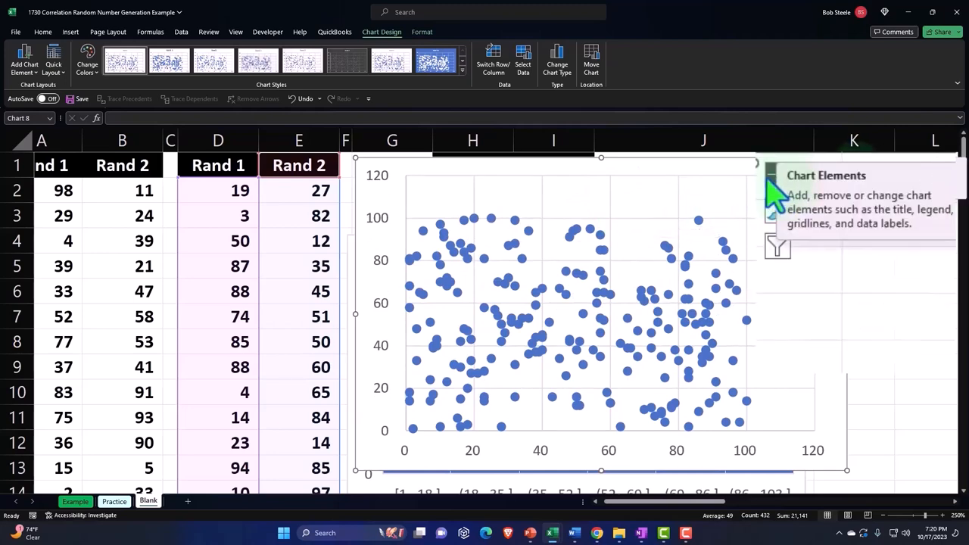
- Add axis titles and link them to the Rand 1 and Rand 2 headers
click(778, 175)
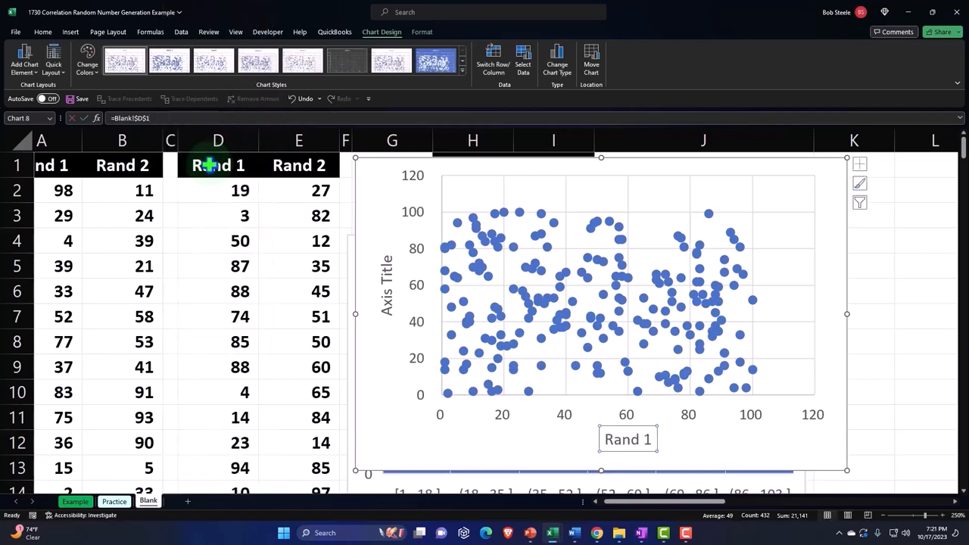
click(386, 284)
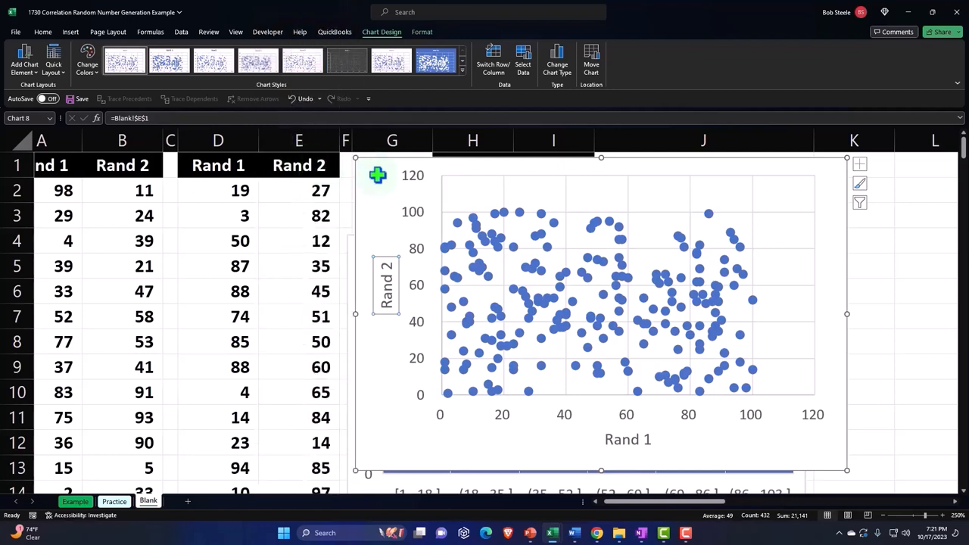
mouse_move(860, 164)
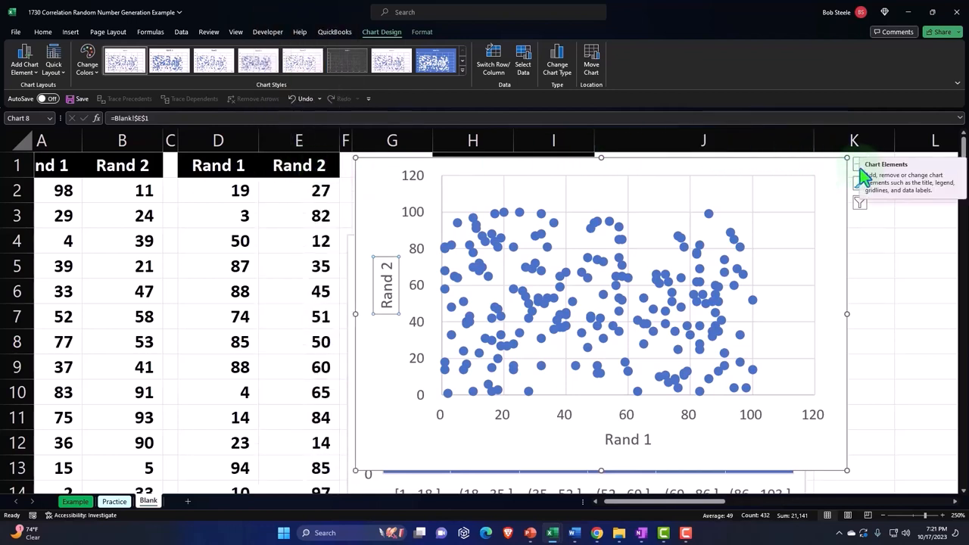
- Add a linear trendline showing its equation y = -0.1061x + 54.689
click(860, 169)
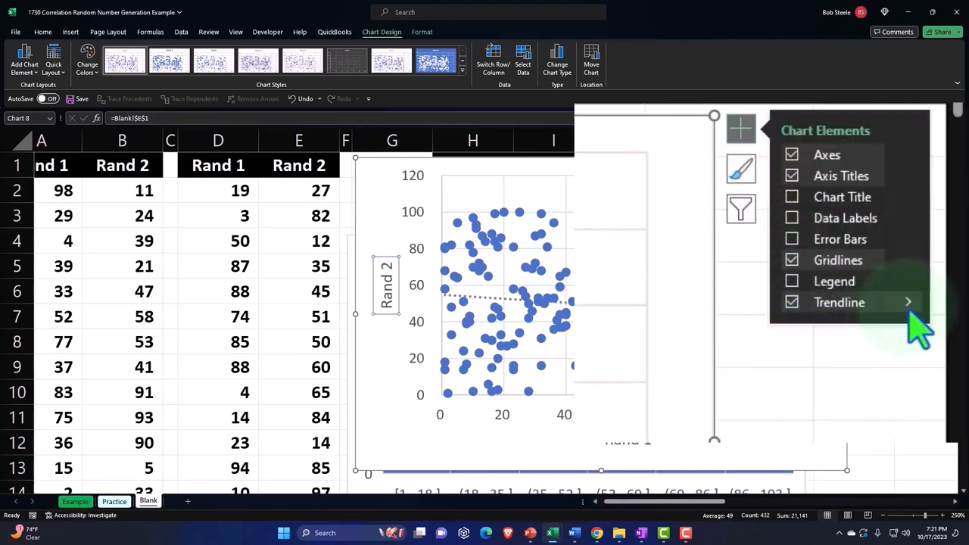
click(907, 302)
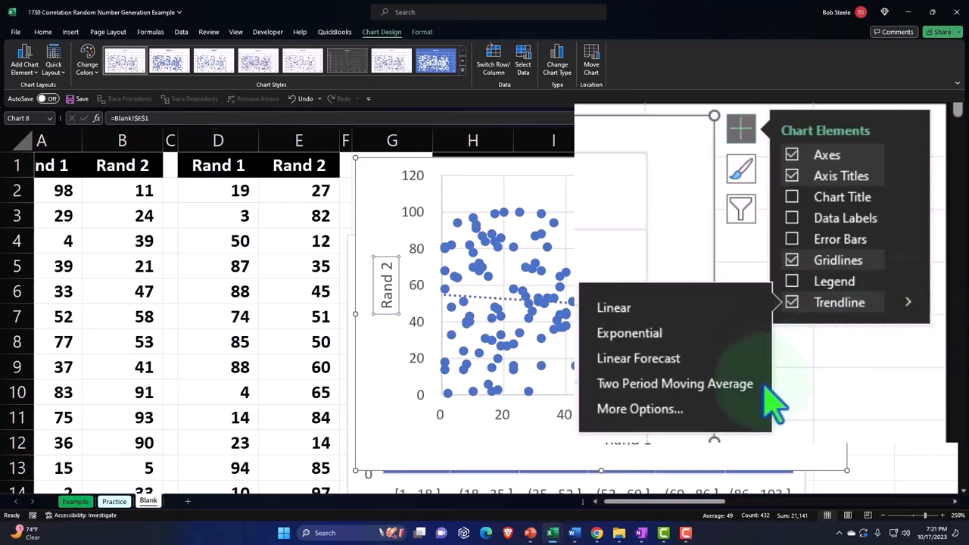
click(640, 409)
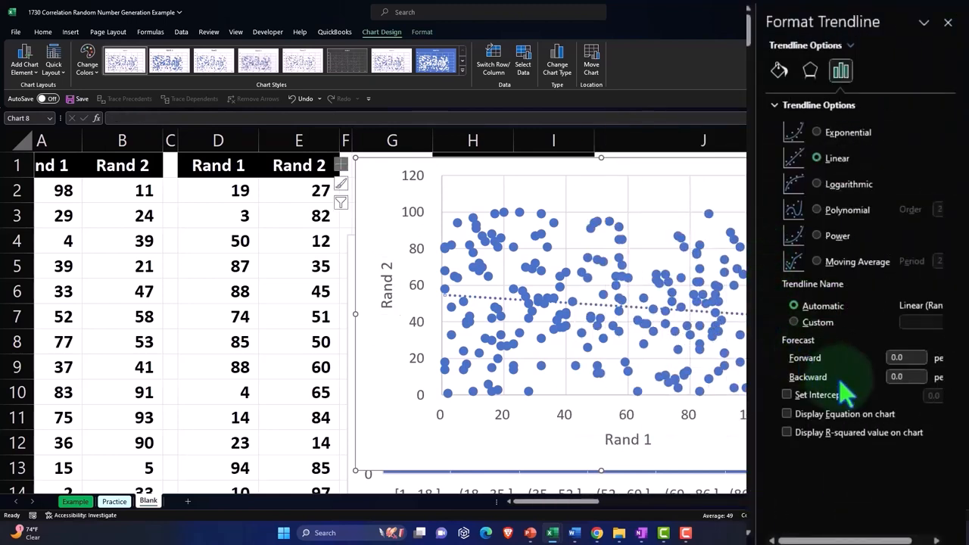
click(787, 413)
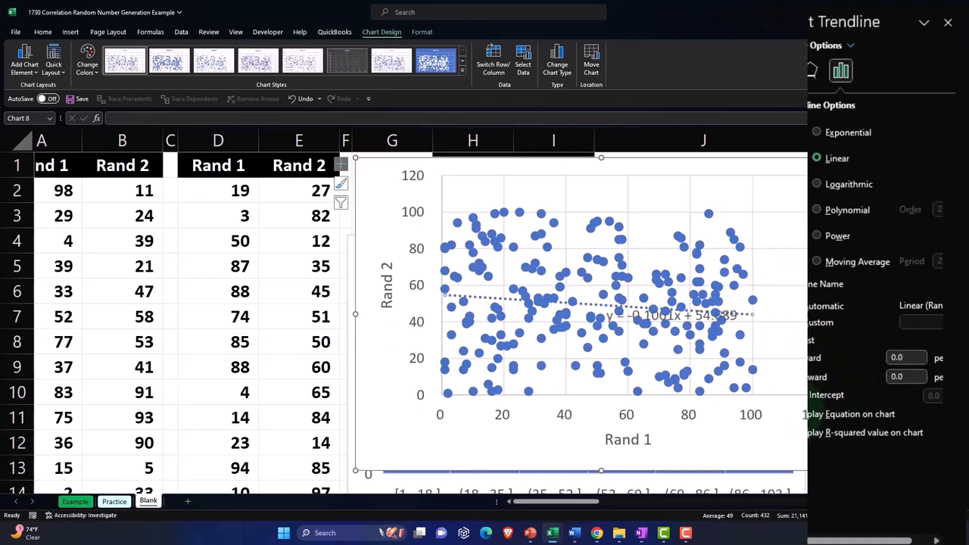
click(670, 315)
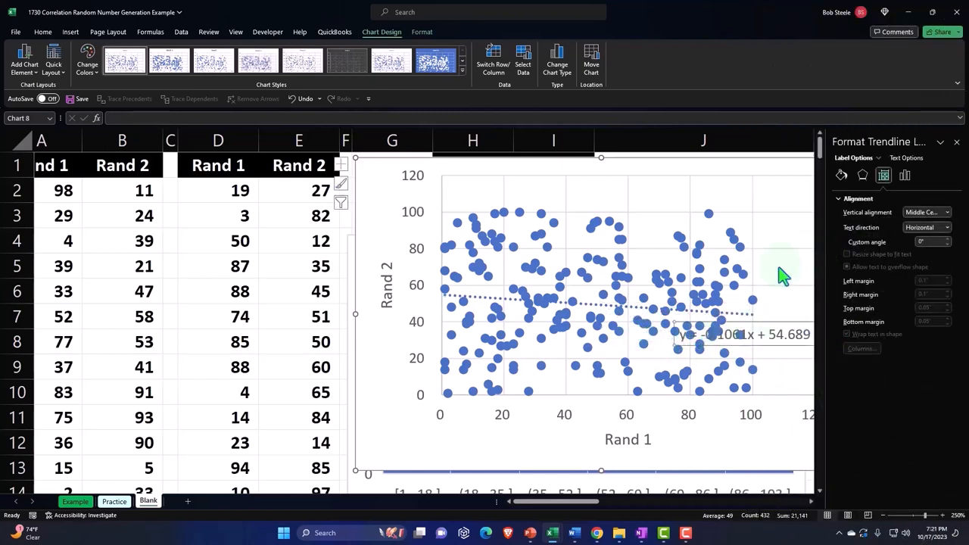
mouse_move(700, 488)
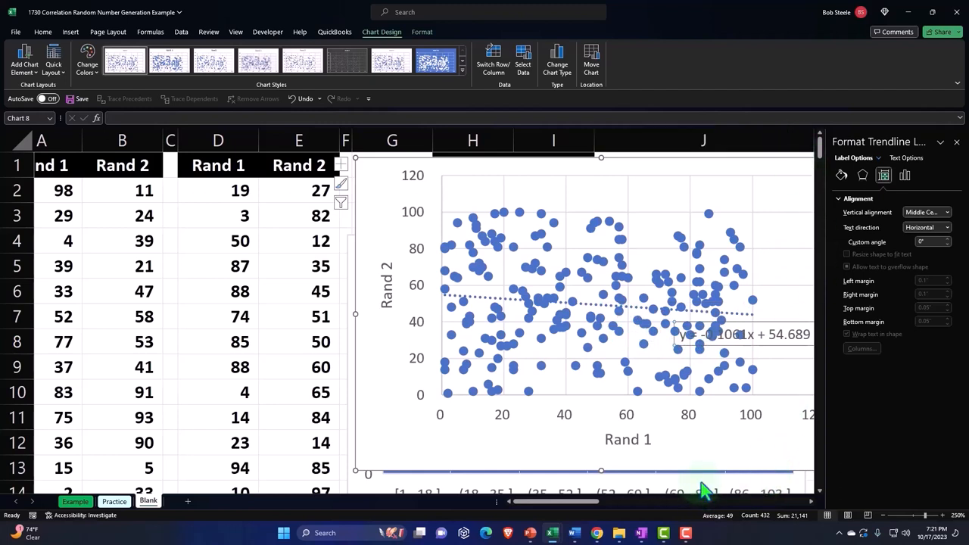
click(956, 142)
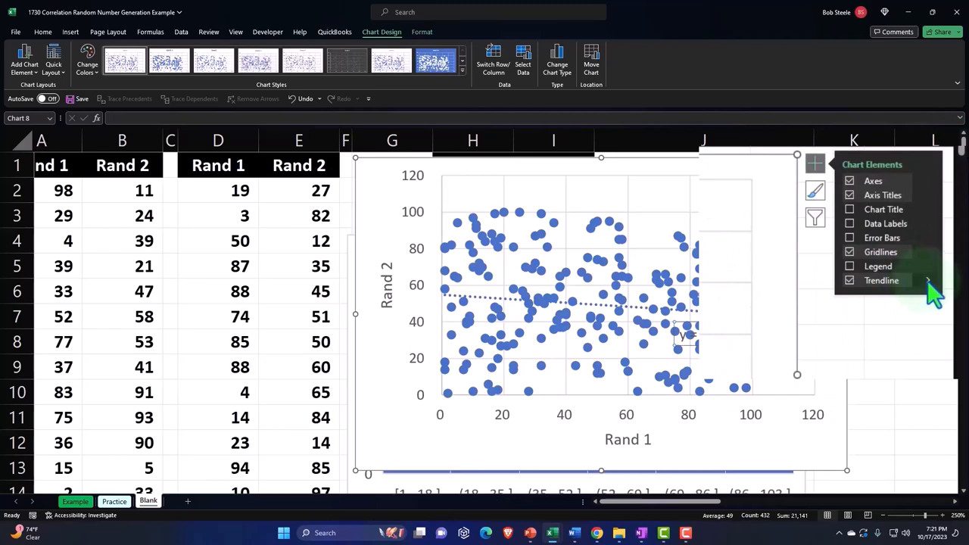
- Make the trendline solid and orange, then close the Format Trendline pane
click(929, 280)
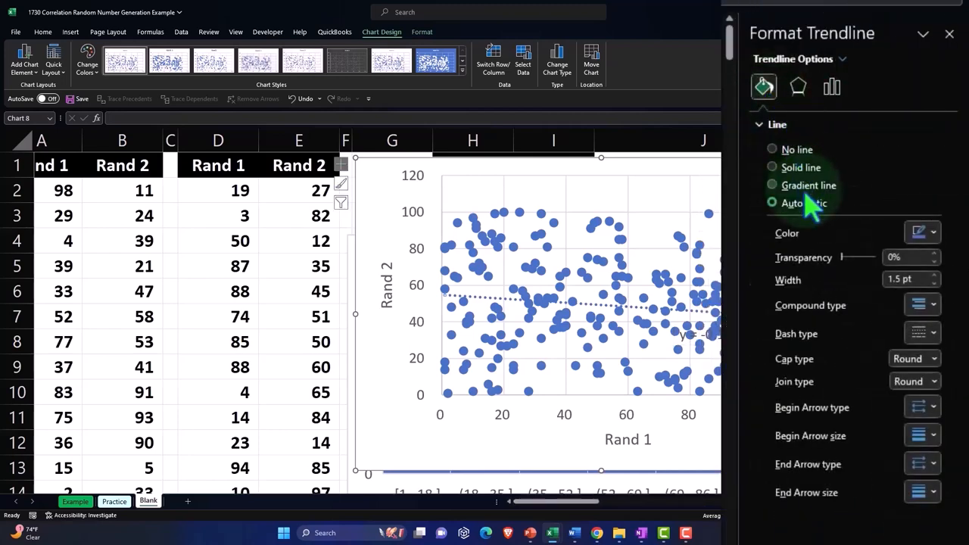
click(932, 333)
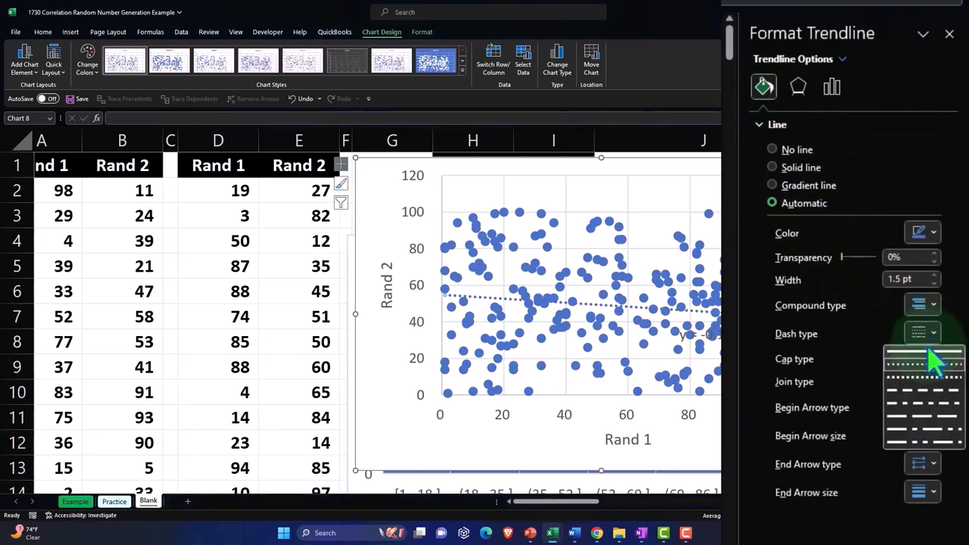
click(918, 233)
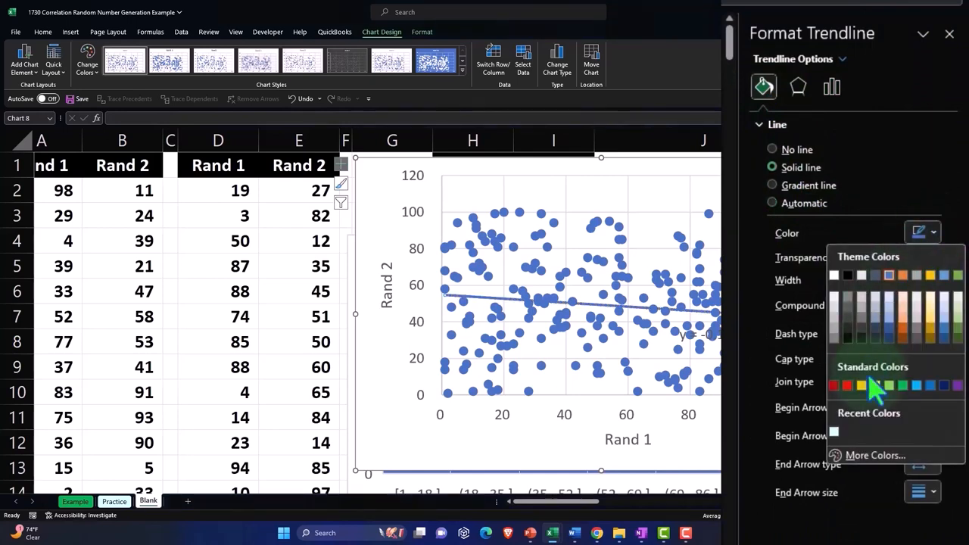
click(875, 386)
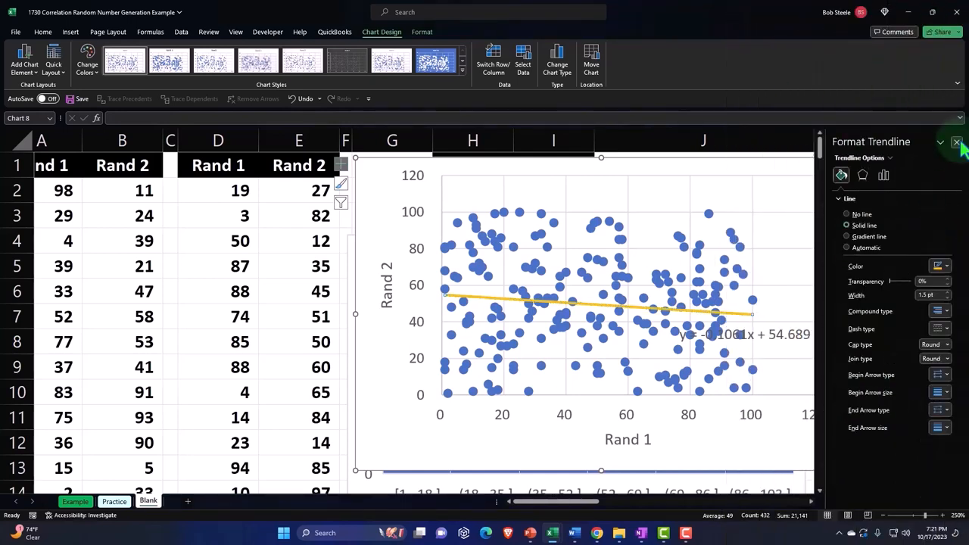
click(956, 141)
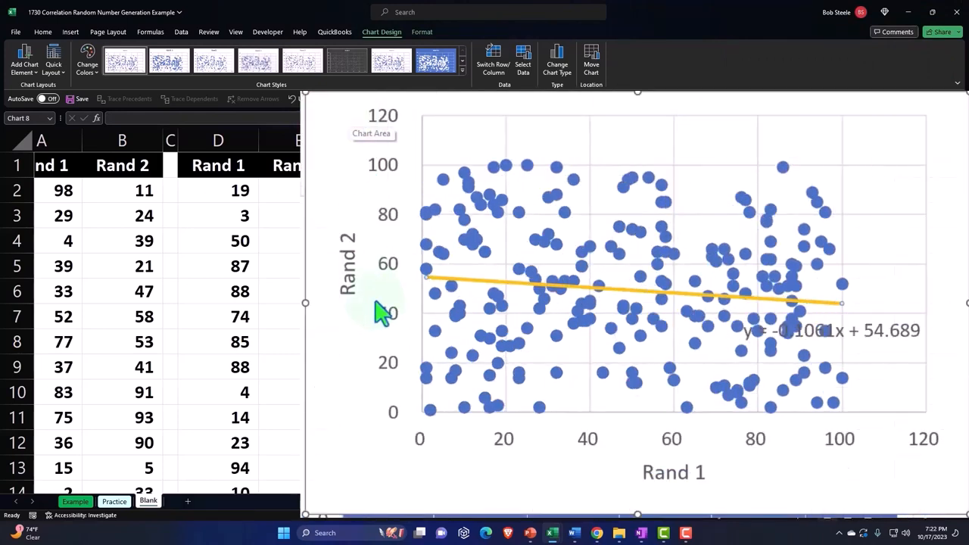
mouse_move(583, 318)
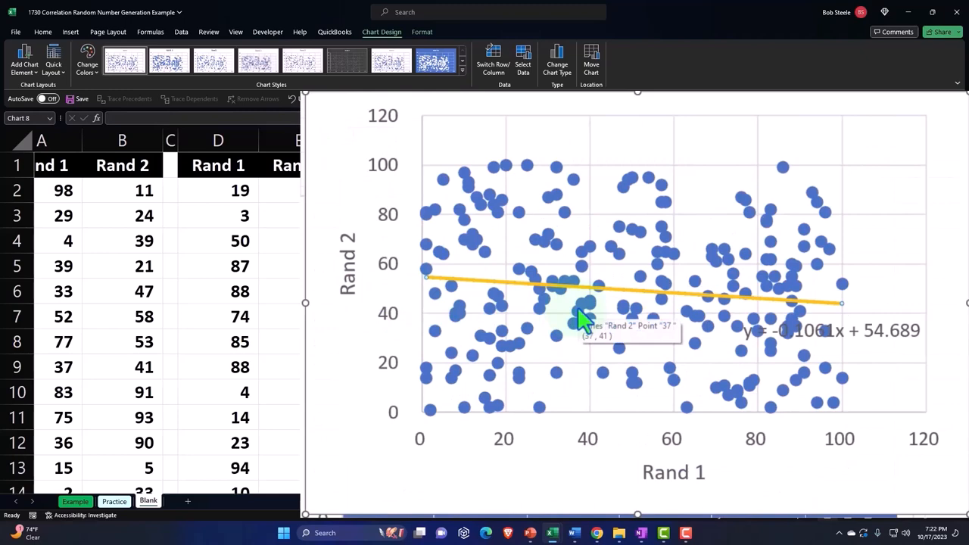
mouse_move(382, 162)
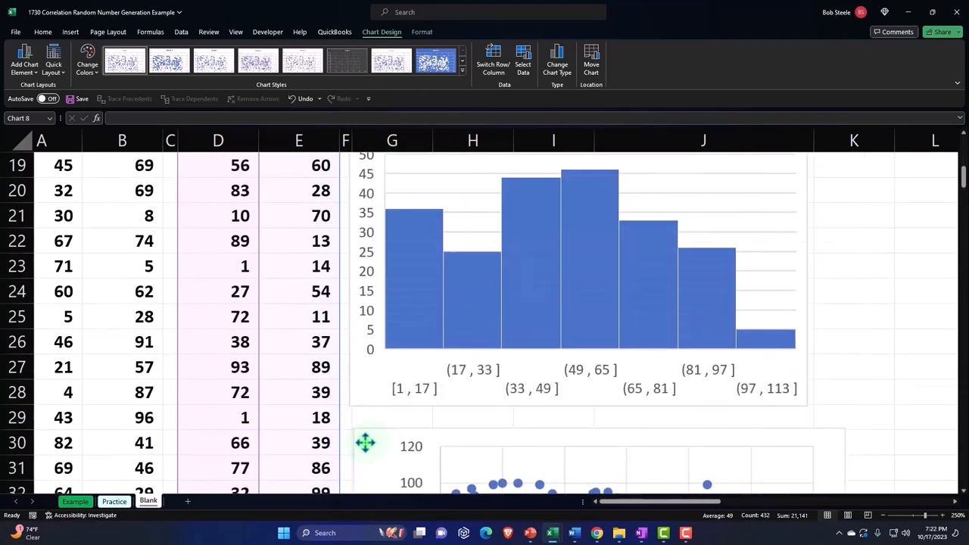
- Scroll up to the Rand 1 and Rand 2 data columns
scroll(up, 3)
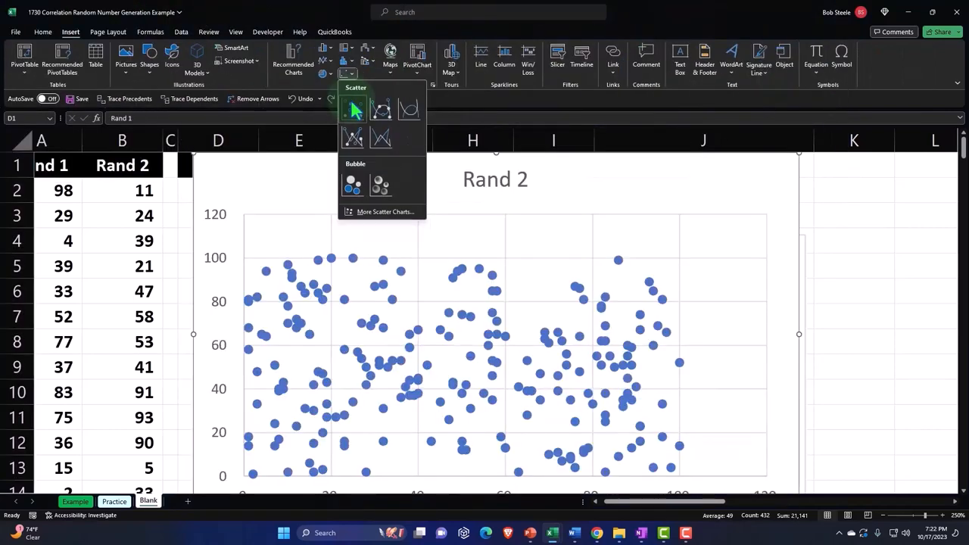
- Insert a second scatter chart with axis titles Rand 2 horizontal and Rand 1 vertical
click(353, 109)
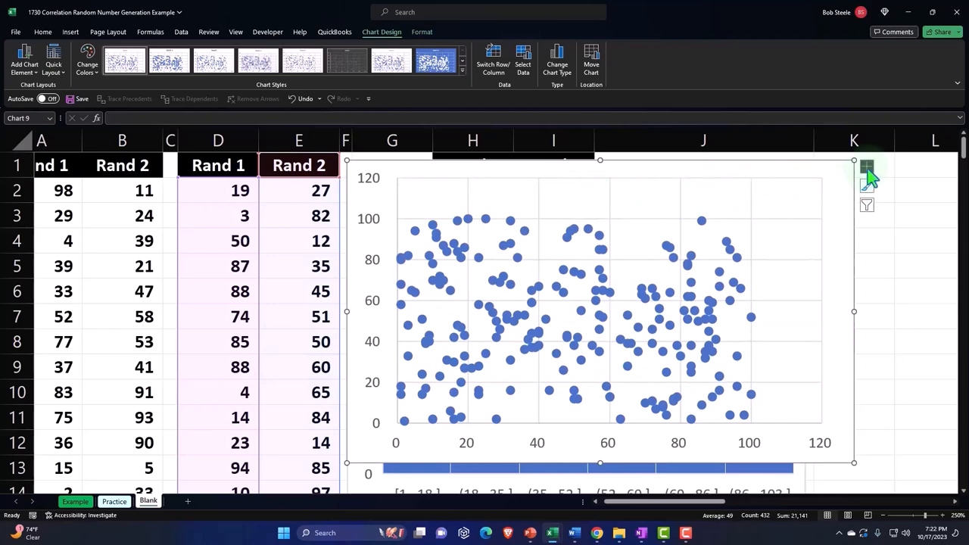
click(866, 167)
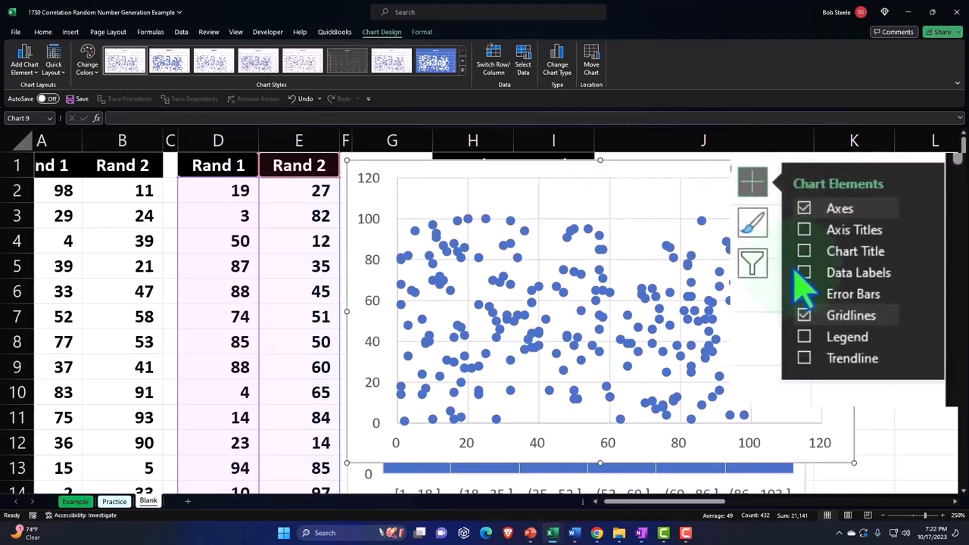
click(804, 229)
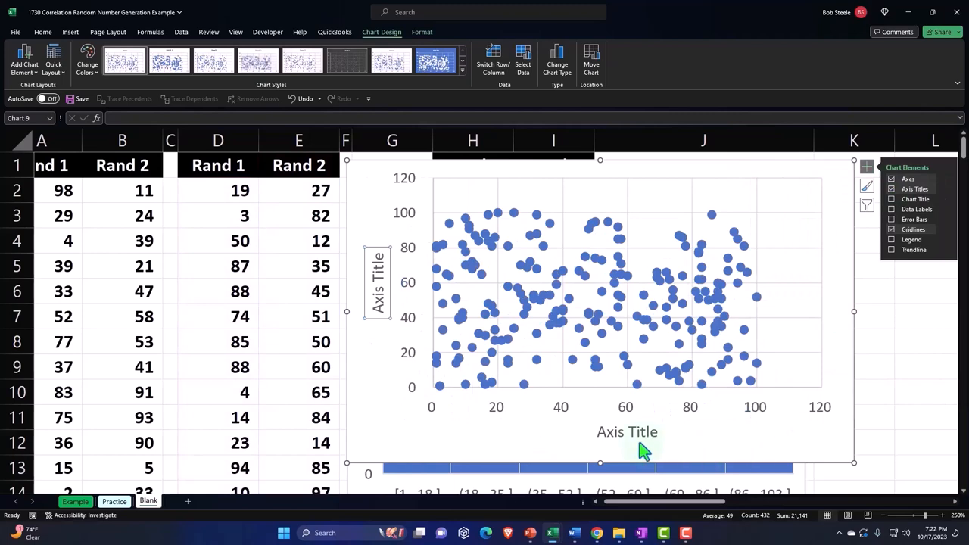
click(627, 432)
text(Rand 2)
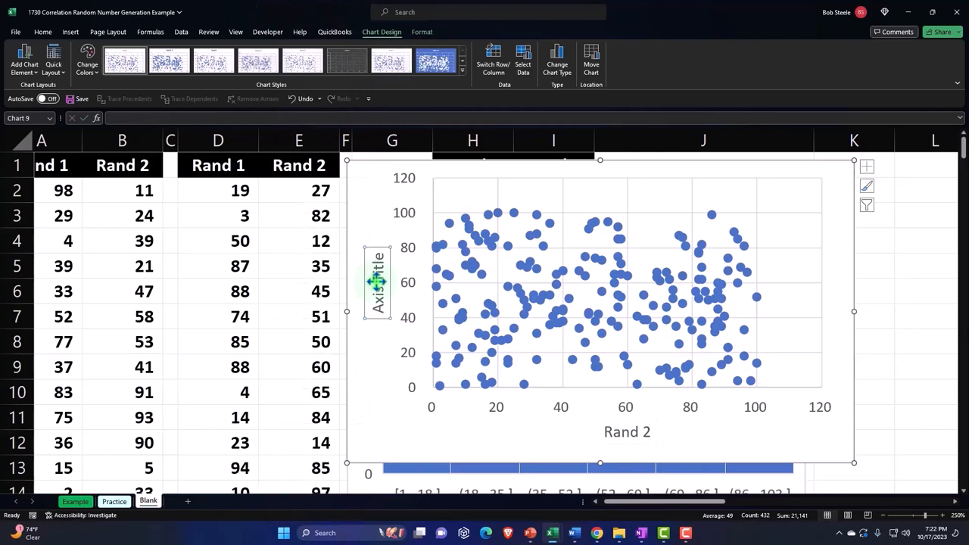
click(218, 165)
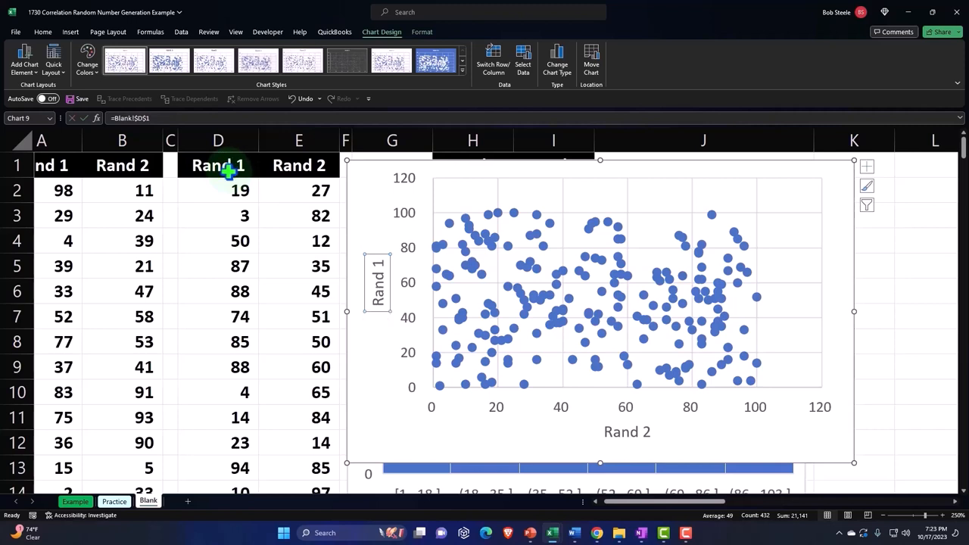
mouse_move(593, 445)
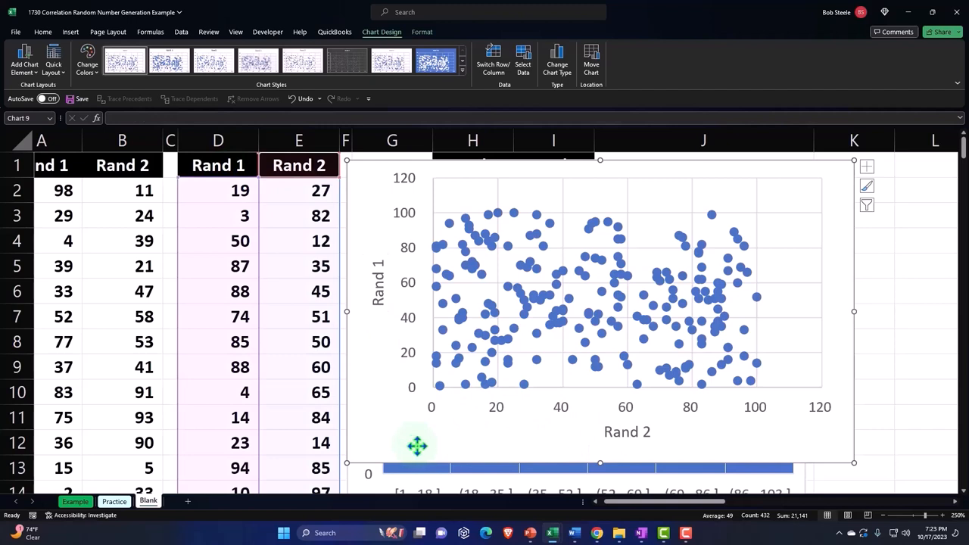
mouse_move(335, 228)
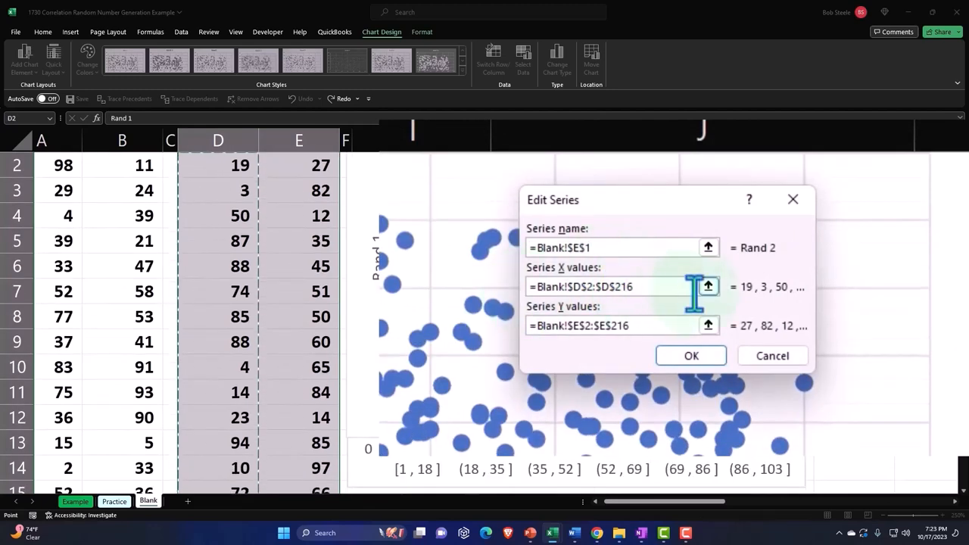
- Edit the series so X values use Rand 2 (E2:E216) and Y values use Rand 1 (D2:D216)
click(708, 286)
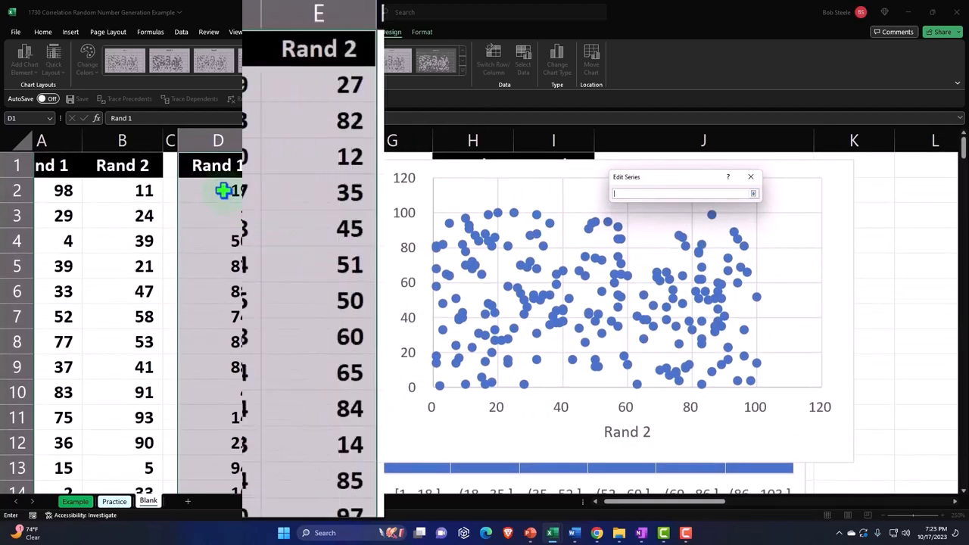
click(318, 84)
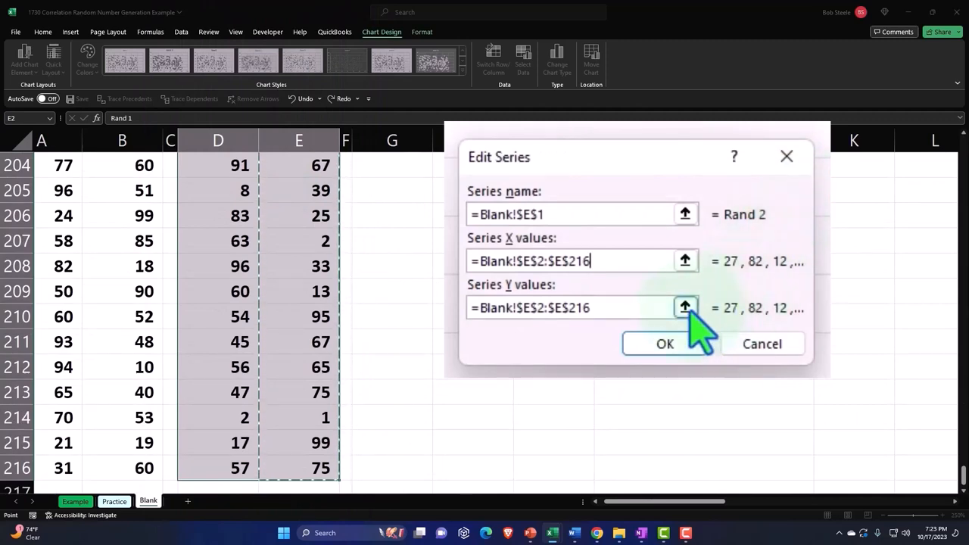
click(684, 308)
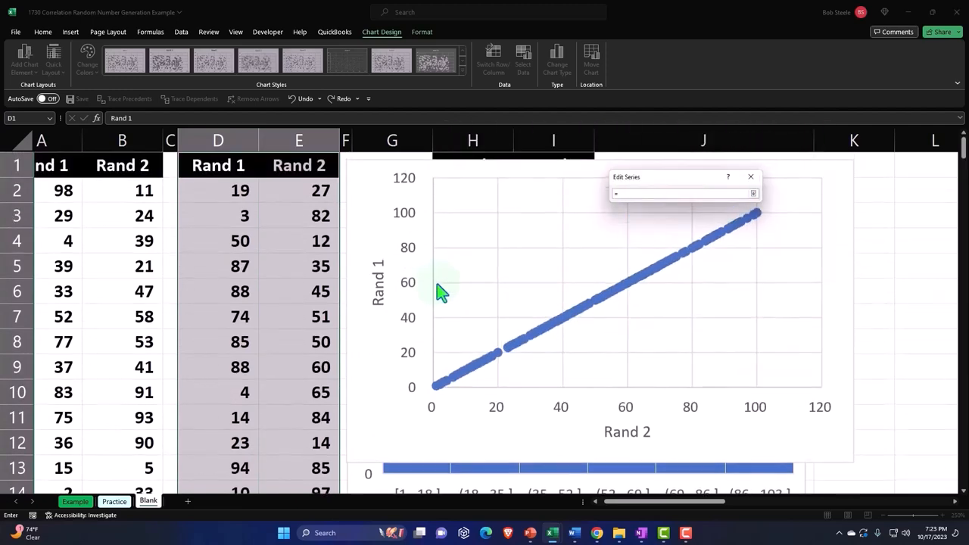
click(218, 190)
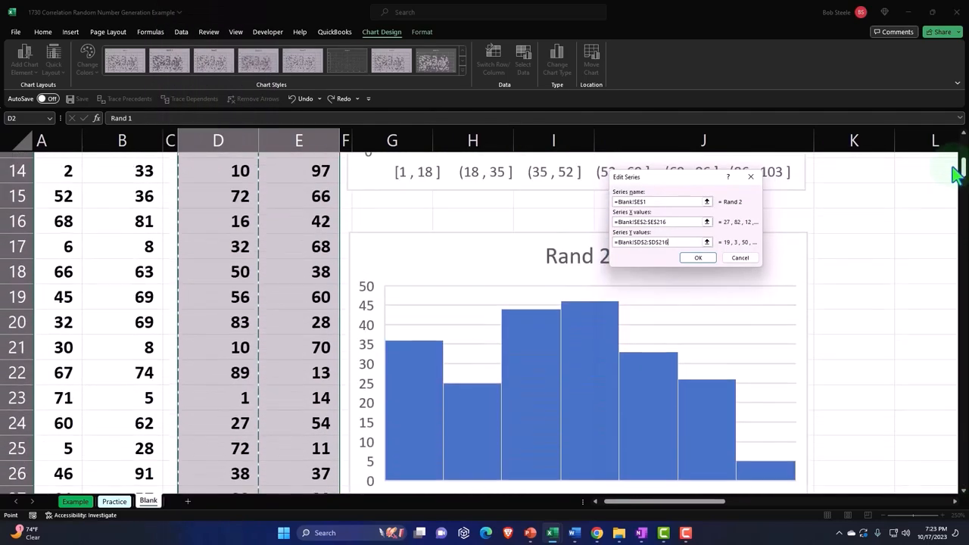
click(697, 258)
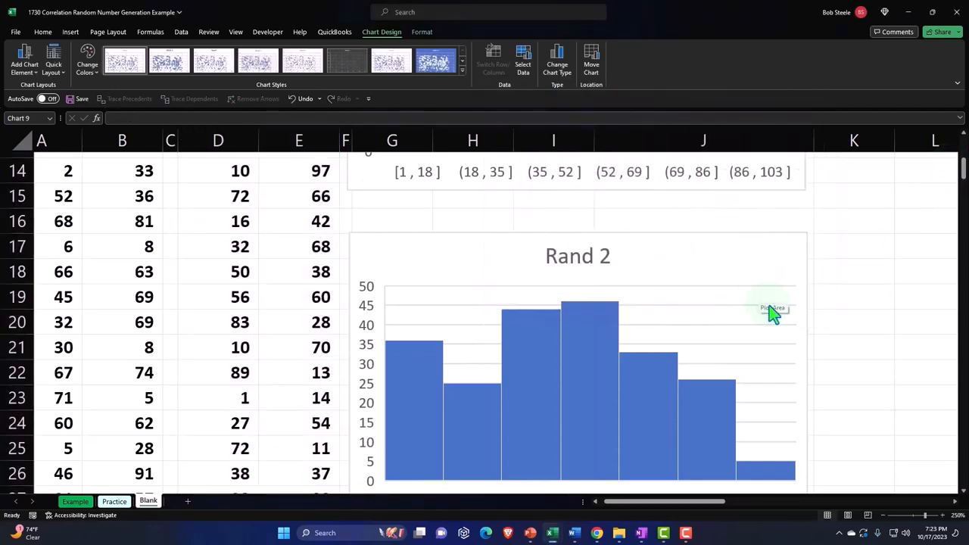
scroll(down, 3)
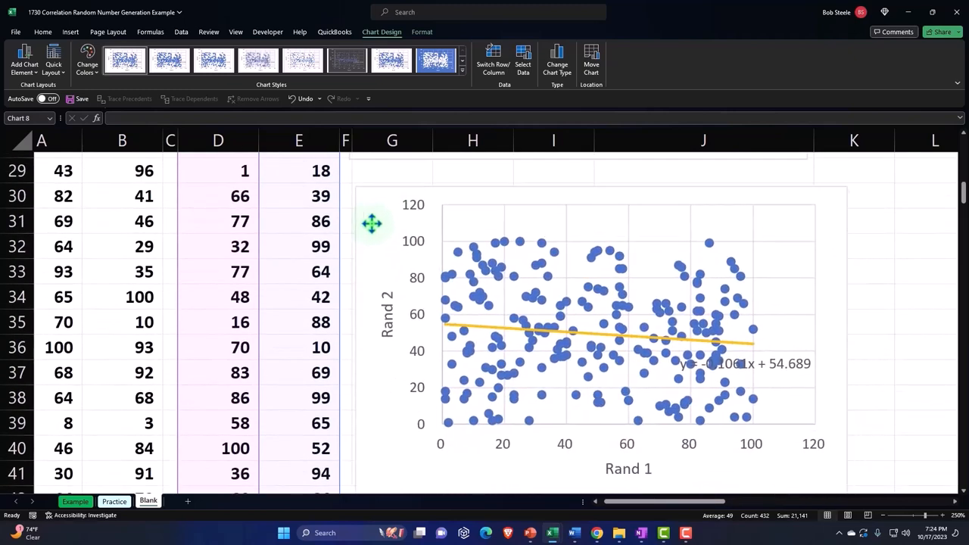
scroll(up, 3)
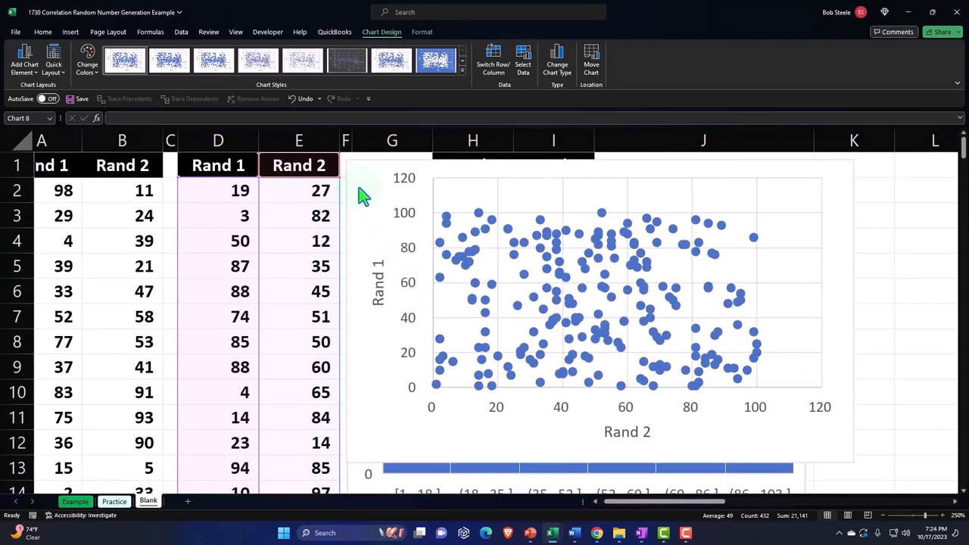